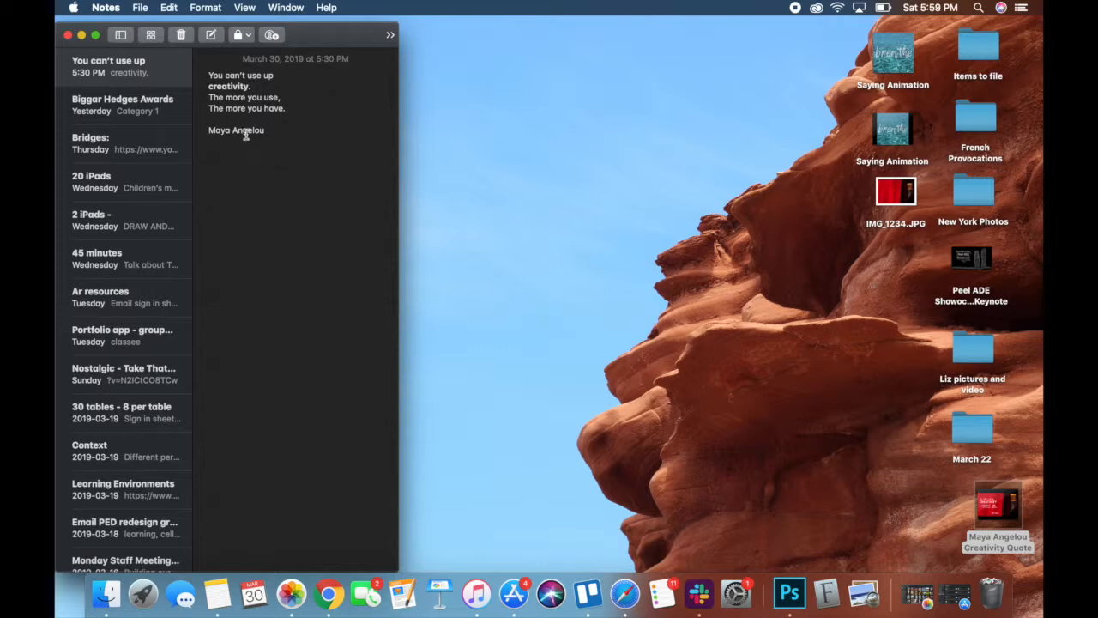
mouse_move(664, 232)
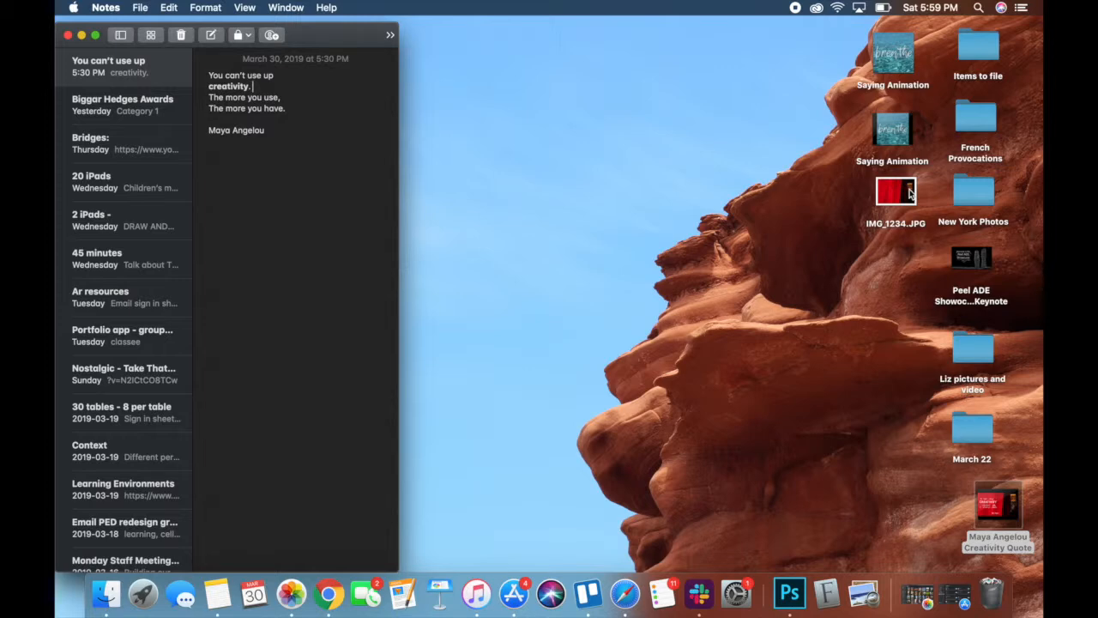
mouse_move(736, 414)
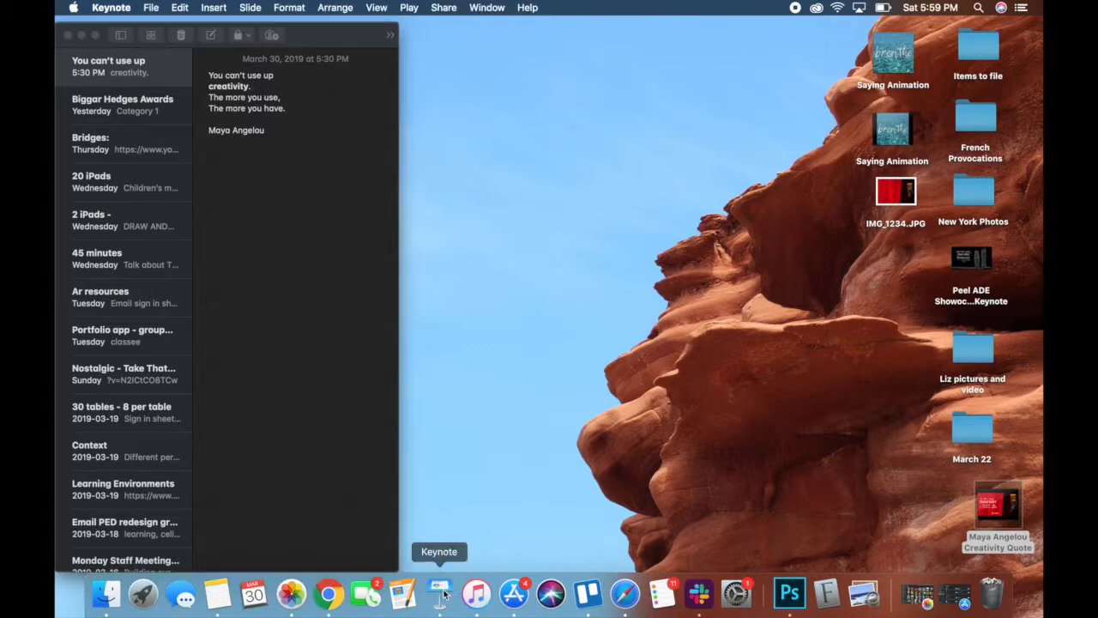
Step: Create a new untitled presentation using the White theme from the theme chooser
left_click(441, 613)
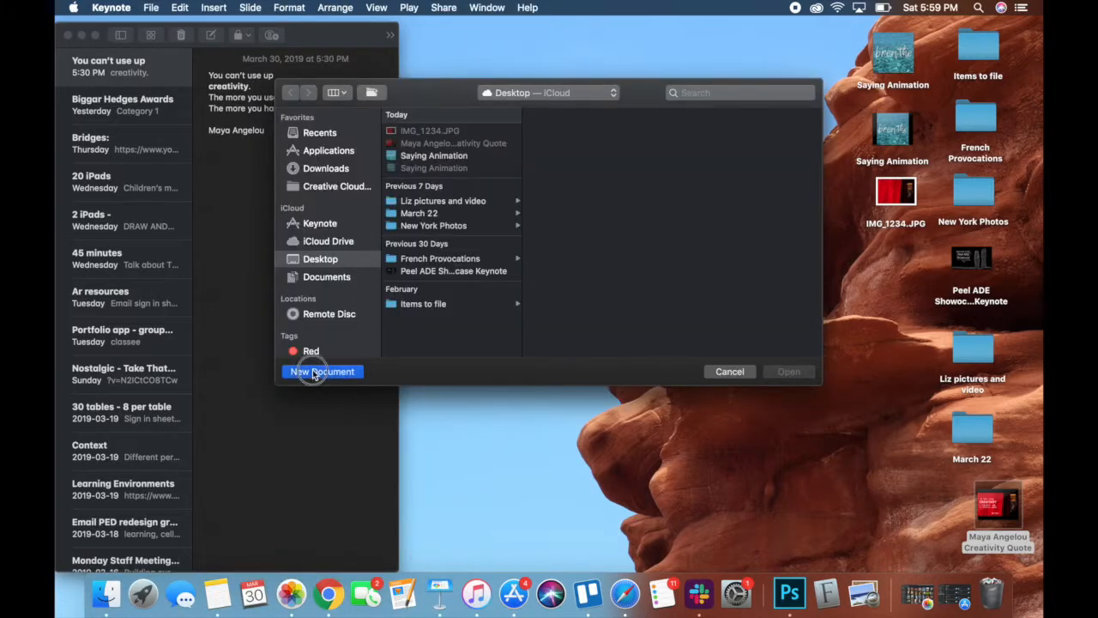
left_click(322, 371)
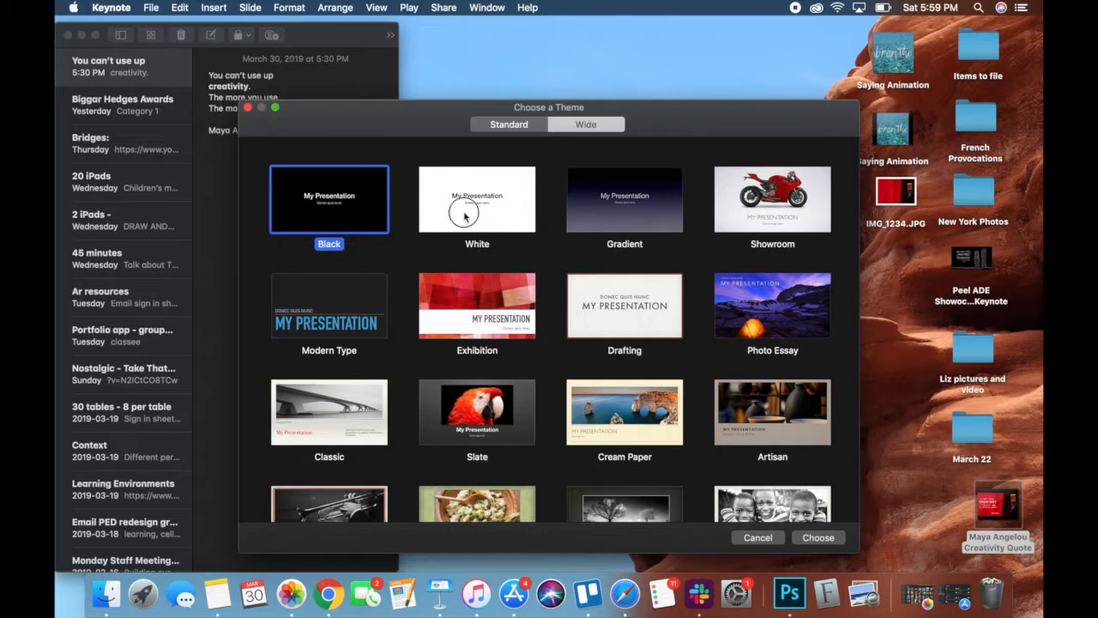
left_click(476, 199)
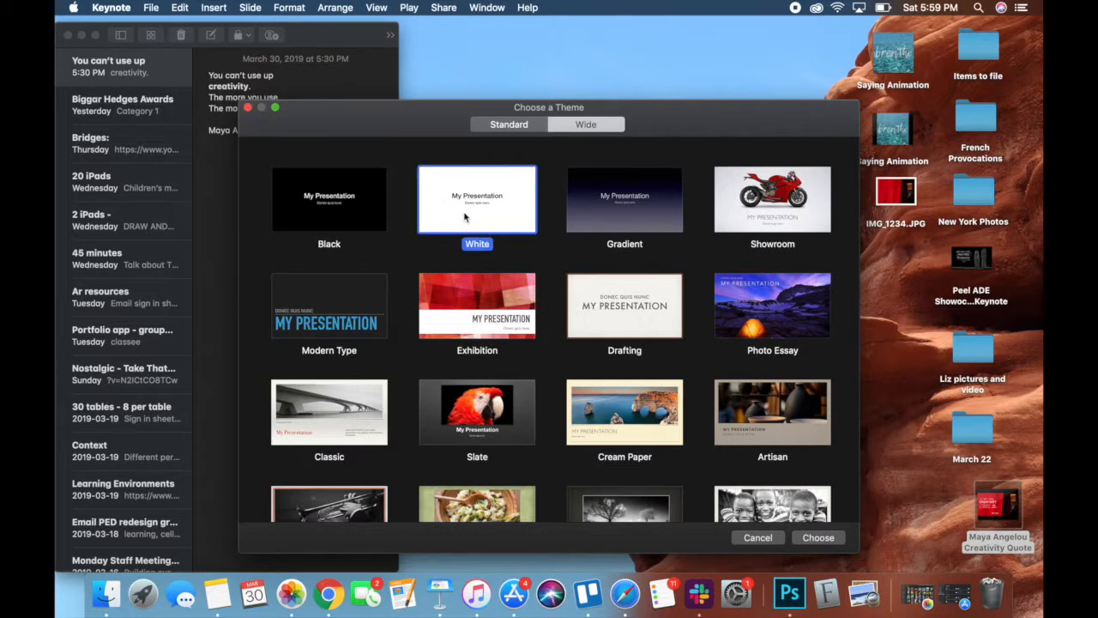
mouse_move(578, 251)
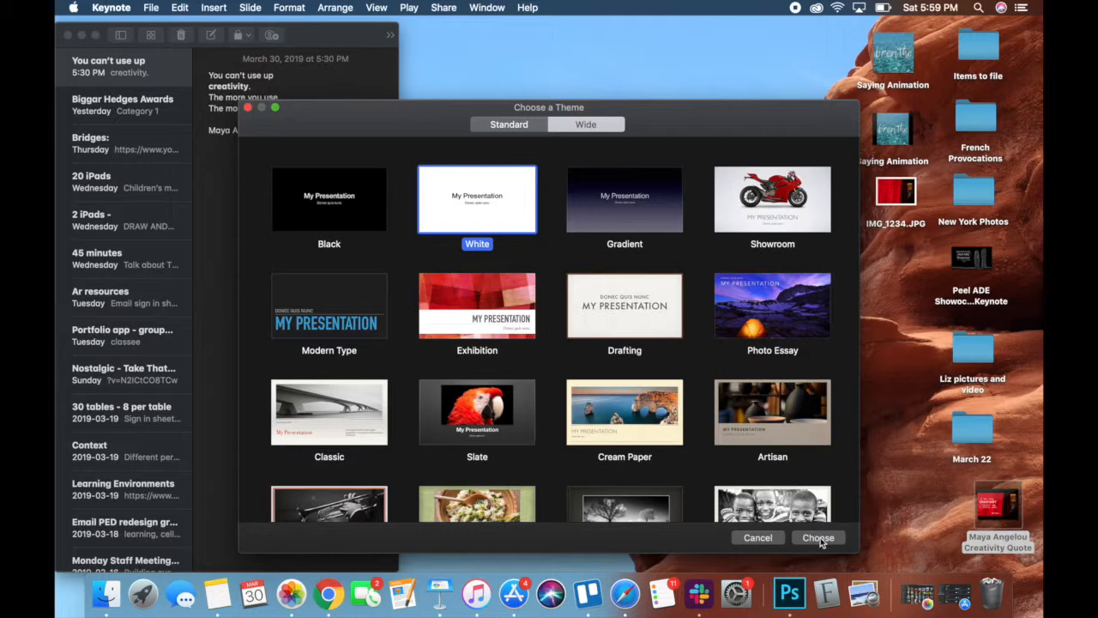
left_click(817, 537)
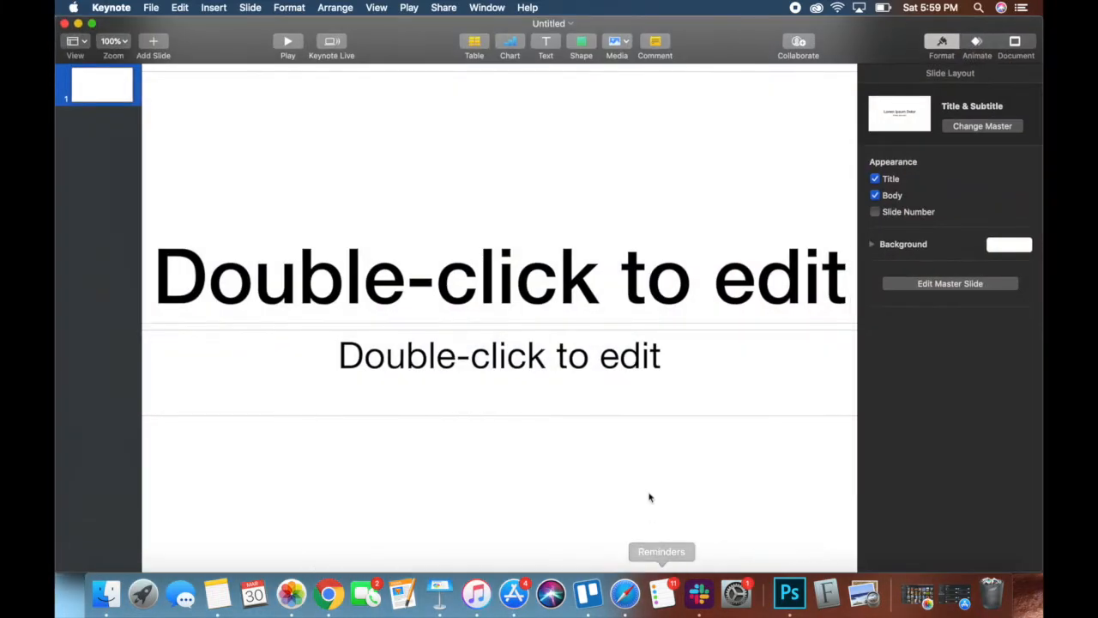
Step: Zoom out and hide the slide's Title and Body placeholders
left_click(113, 41)
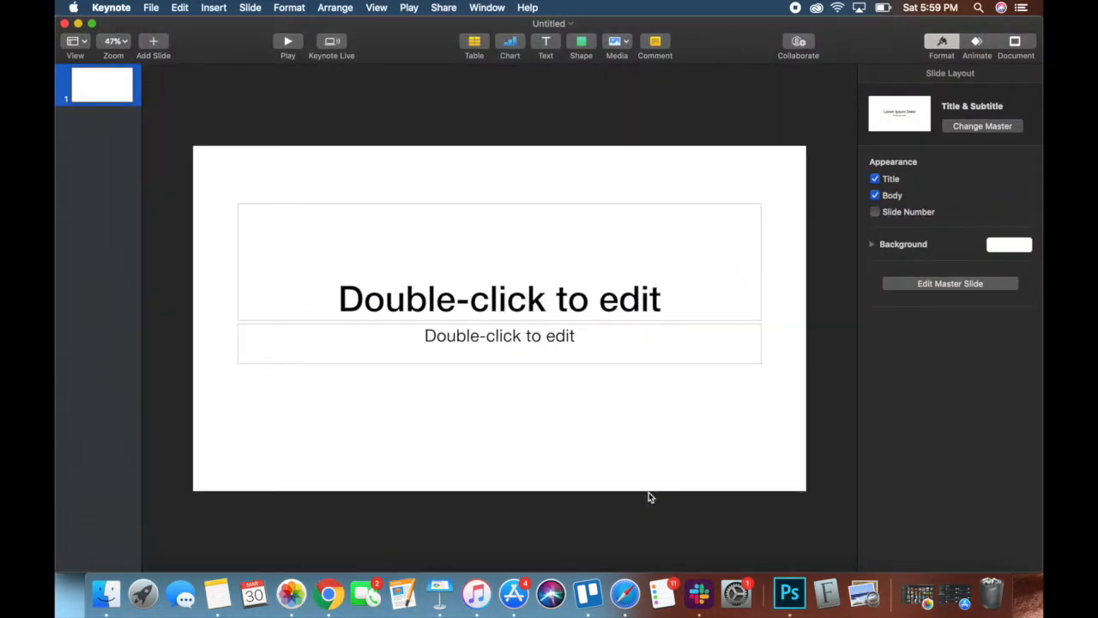
left_click(875, 179)
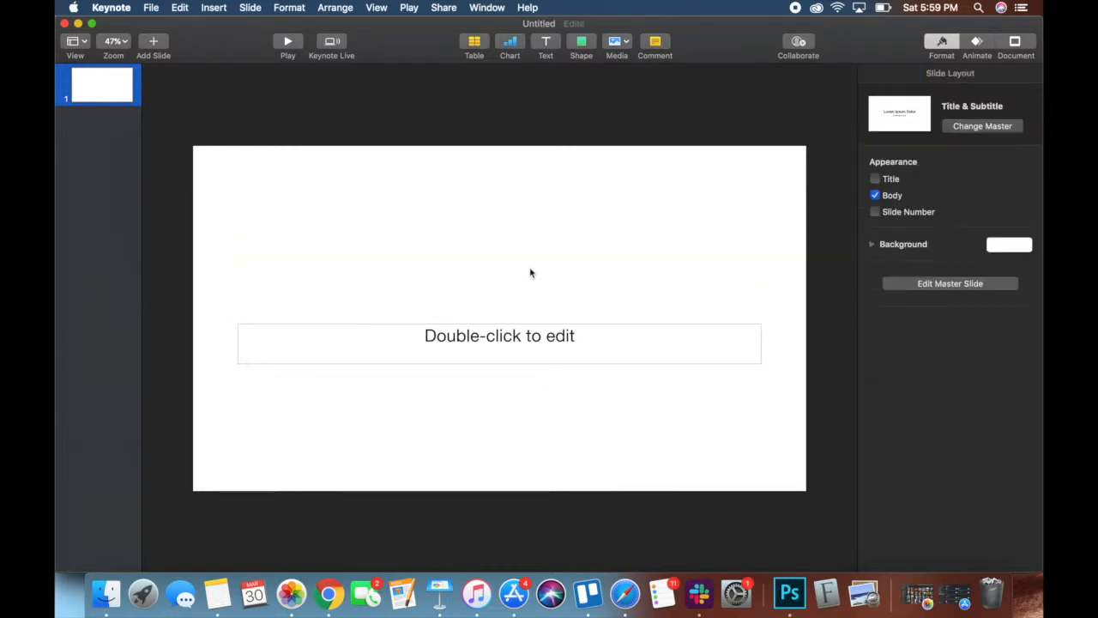
left_click(874, 195)
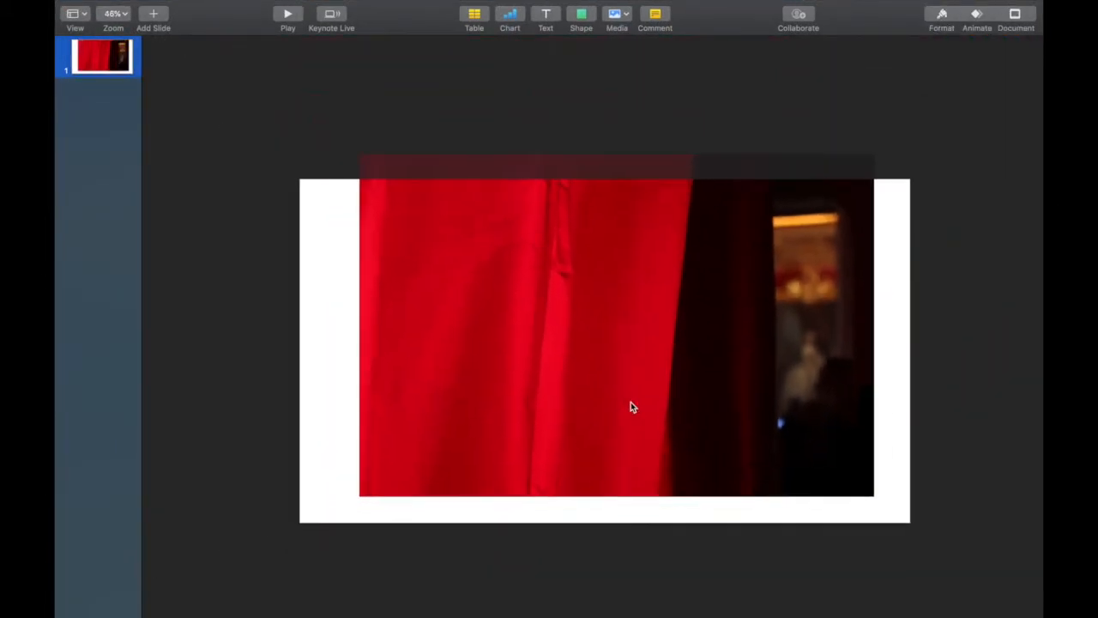
Step: Stretch the curtain photo to cover the 1940×1080 pt slide and lock it via Arrange
left_click_drag(633, 407, 483, 362)
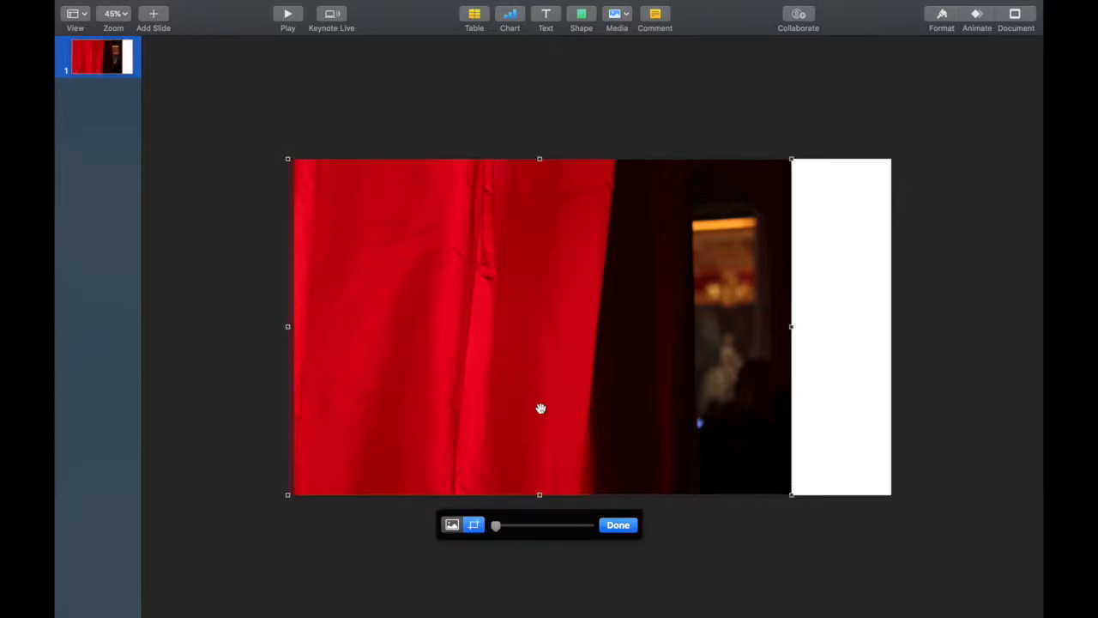
left_click_drag(791, 326, 810, 323)
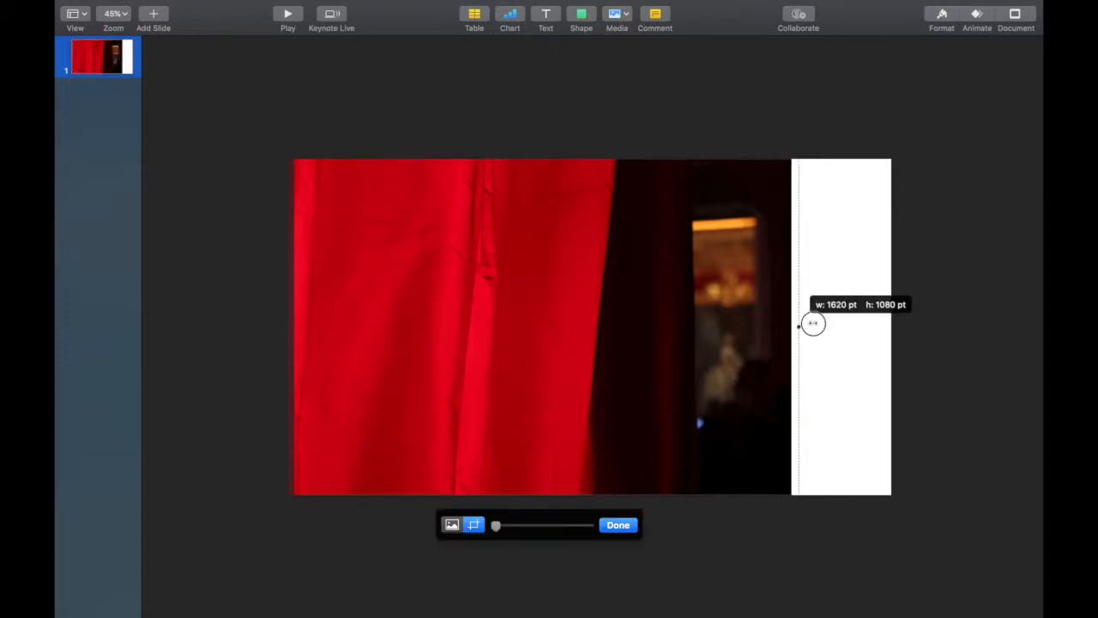
left_click_drag(813, 323, 889, 320)
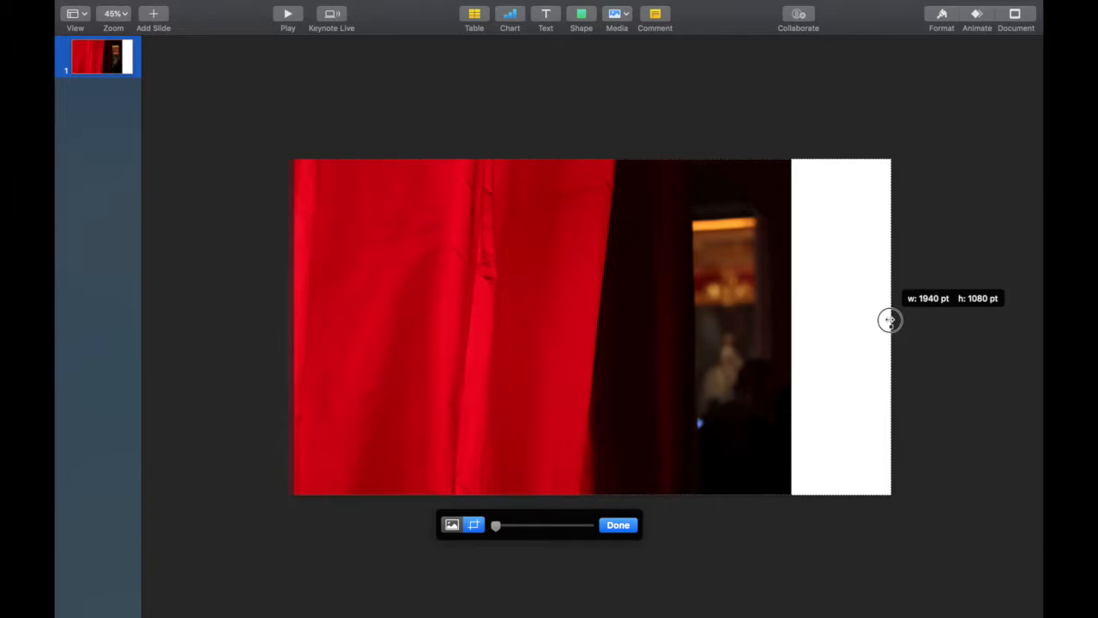
left_click(617, 525)
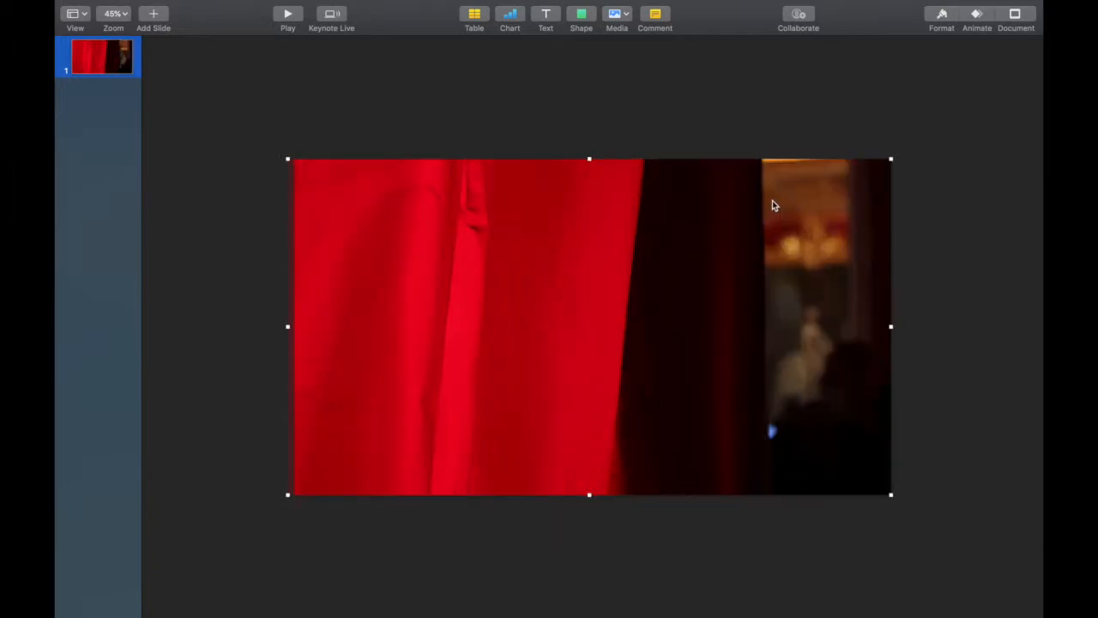
left_click(940, 14)
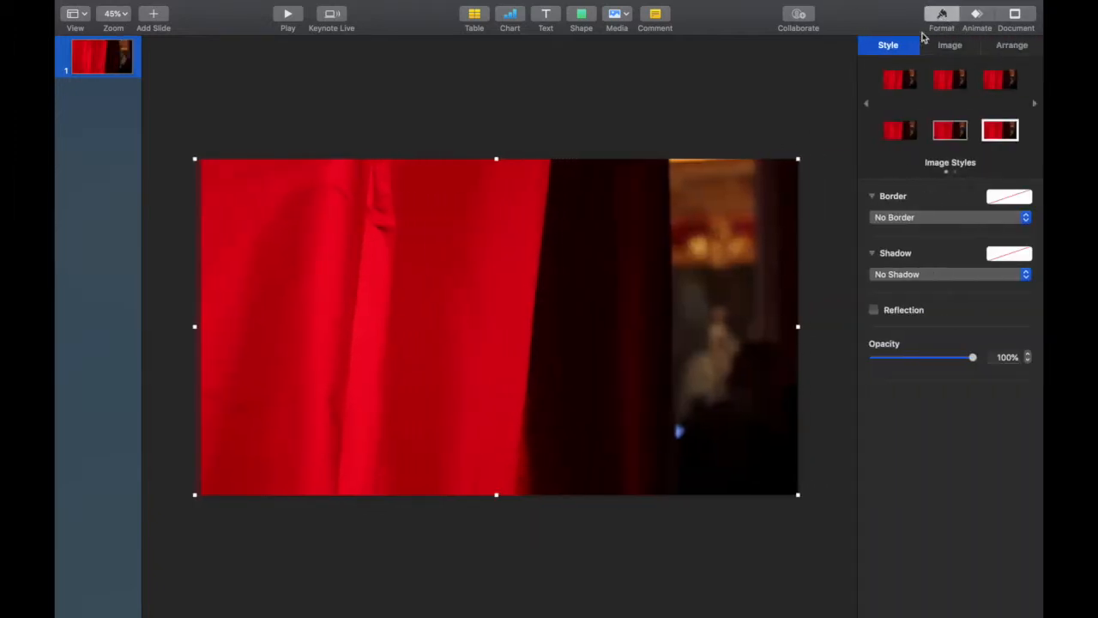
mouse_move(986, 220)
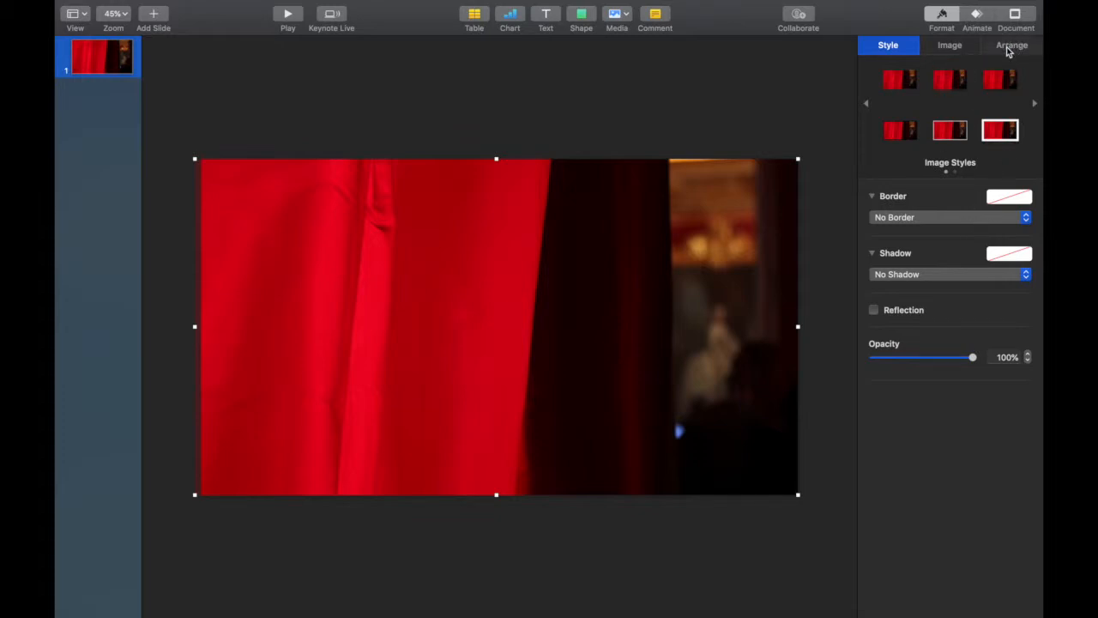
left_click(1009, 45)
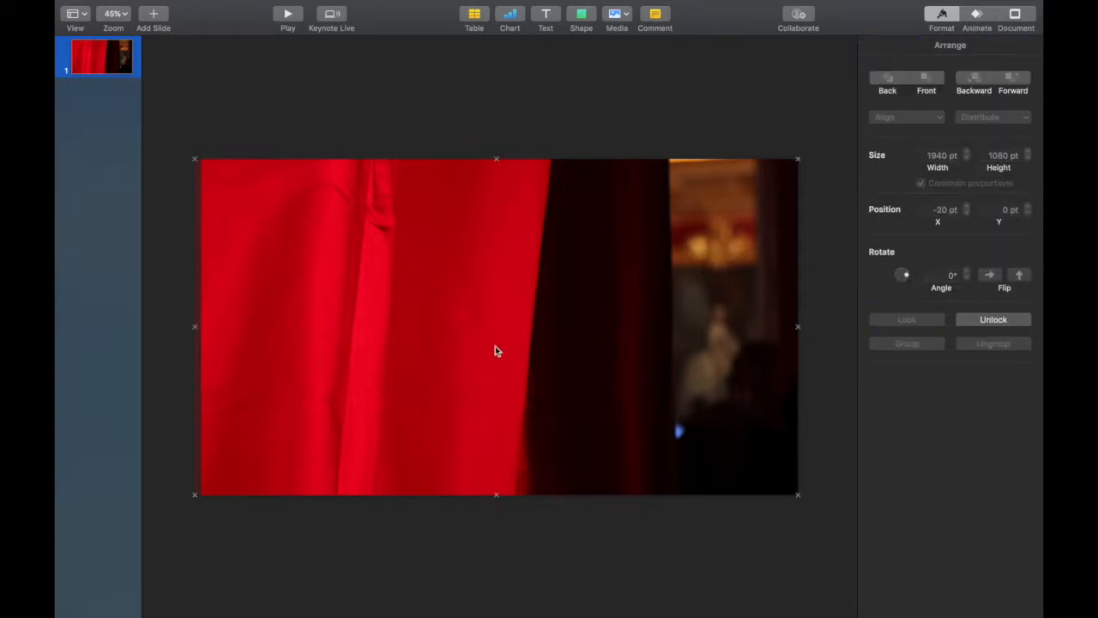
Step: Change the first quote line's font weight and make the quote text partly transparent
left_click(509, 534)
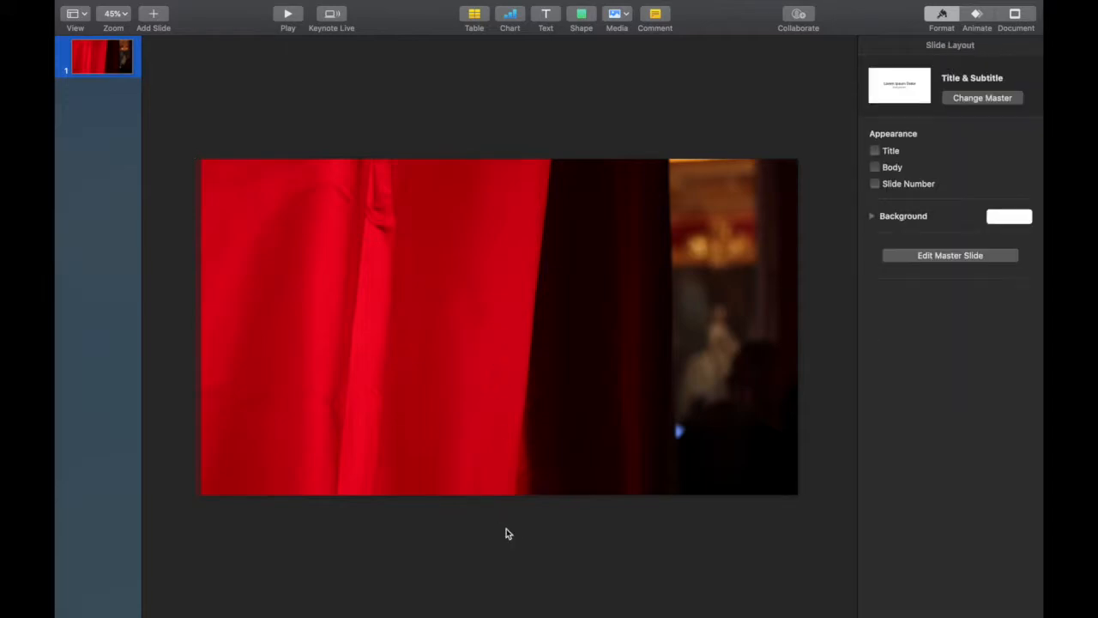
mouse_move(526, 232)
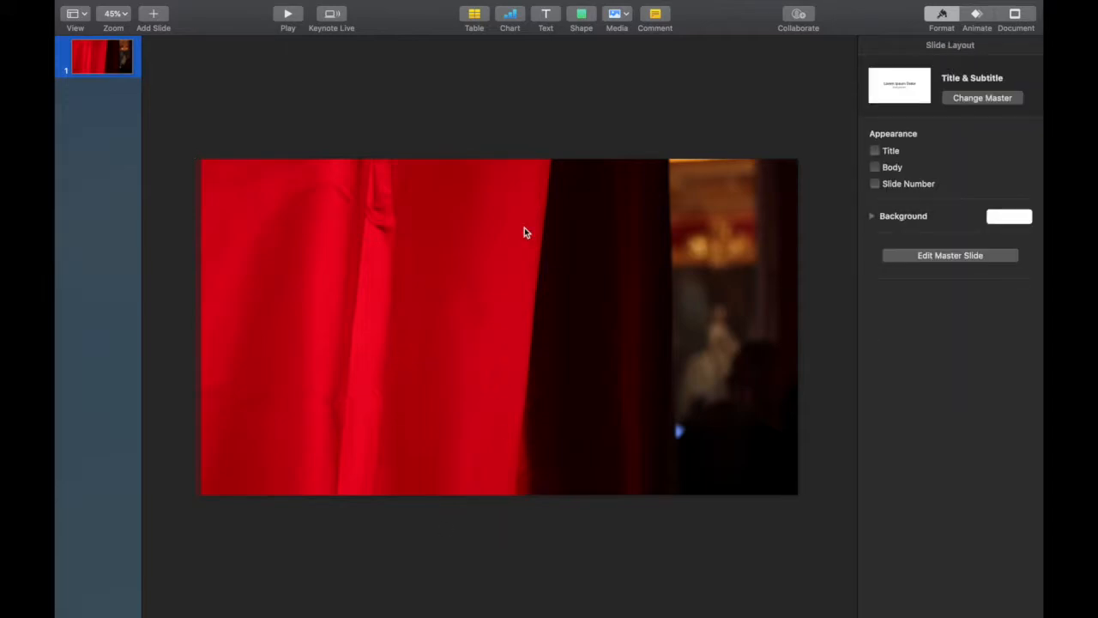
mouse_move(462, 239)
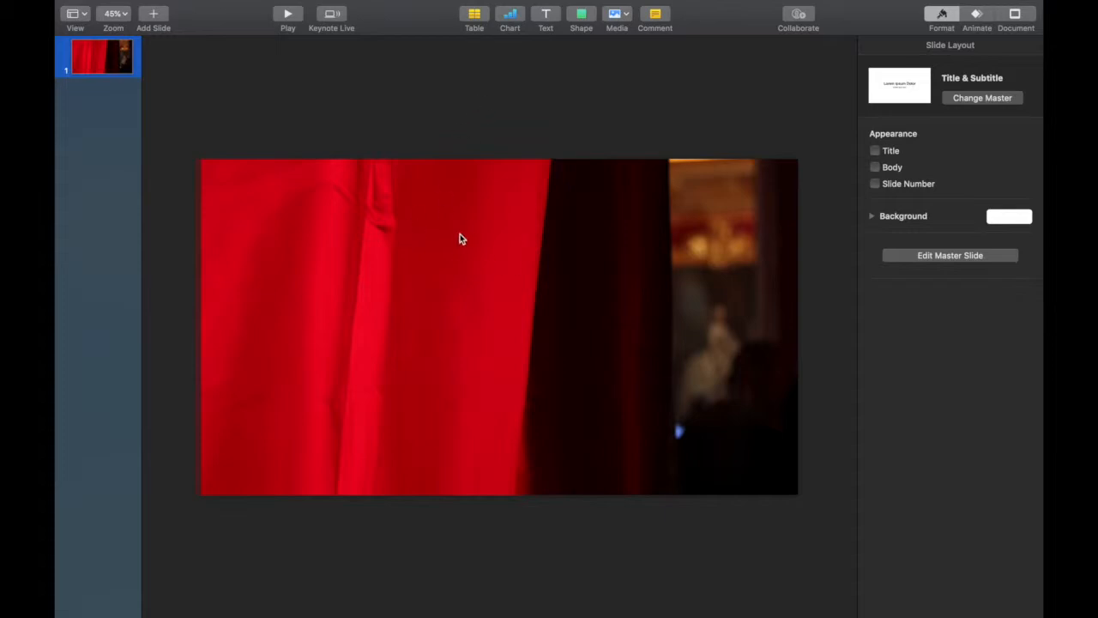
mouse_move(440, 273)
type("You can't use up")
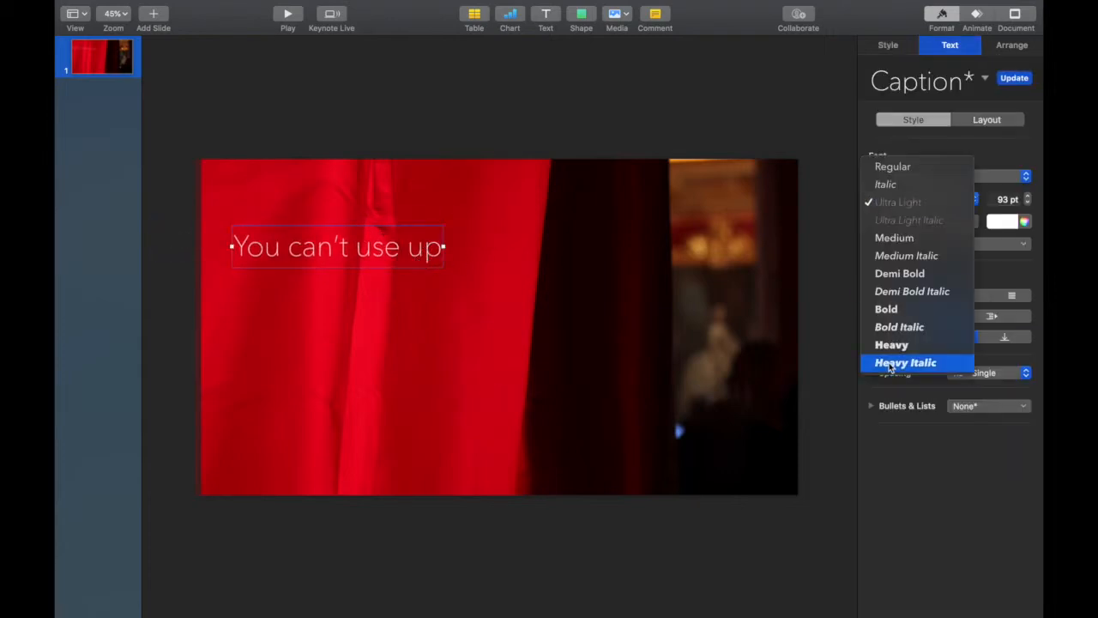
left_click(887, 45)
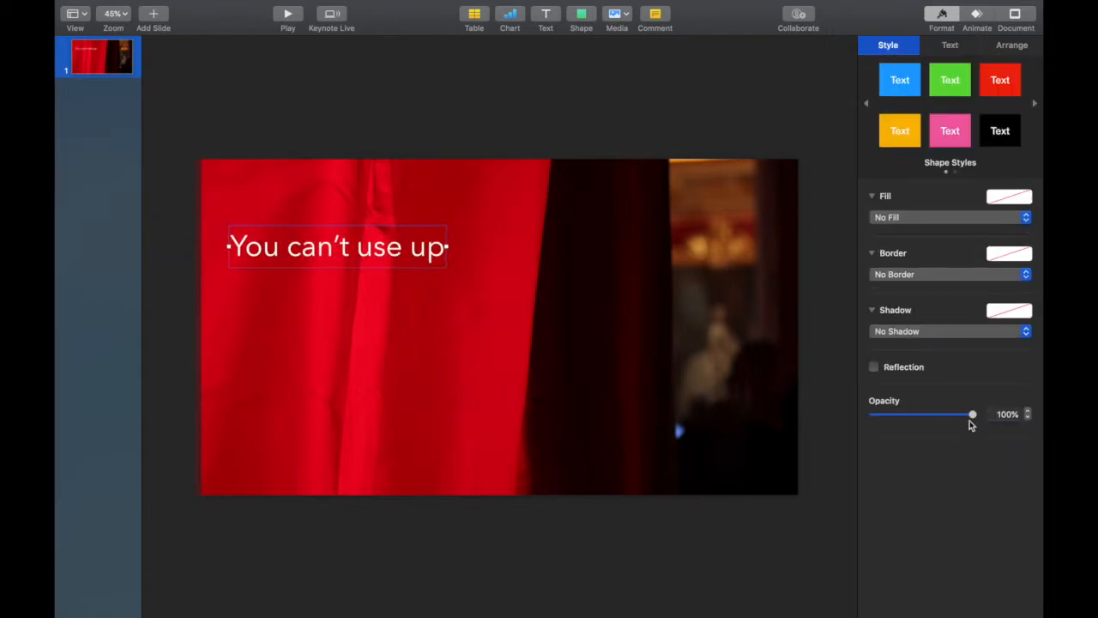
left_click_drag(972, 413, 943, 413)
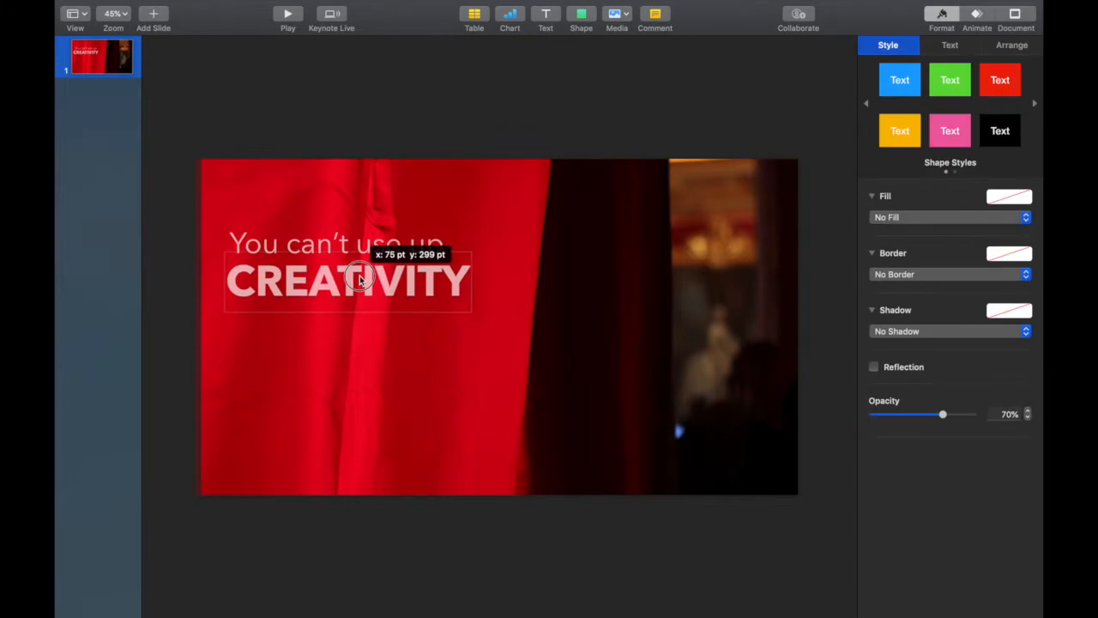
Step: Position CREATIVITY, the next quote line and the Maya Angelou credit beneath the quote
left_click_drag(359, 280, 313, 273)
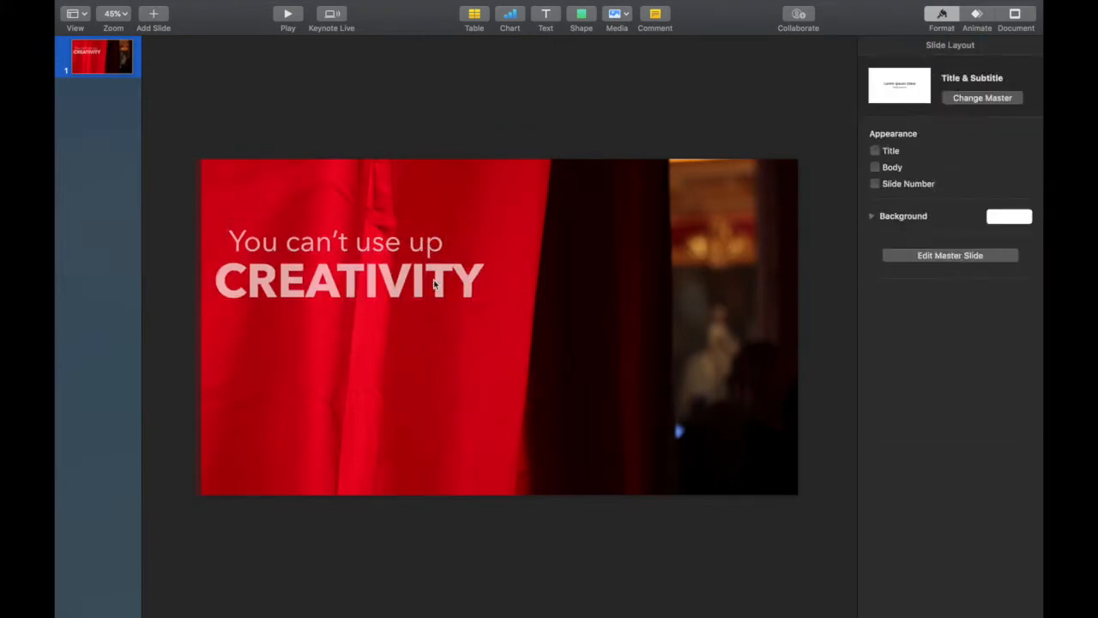
left_click_drag(335, 241, 360, 351)
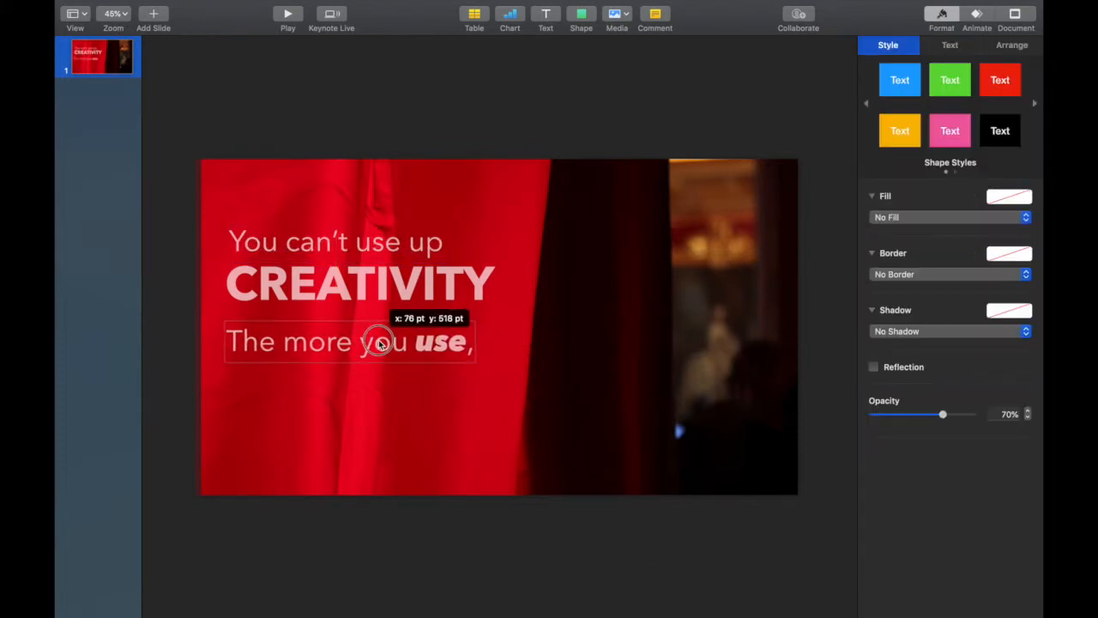
left_click(392, 371)
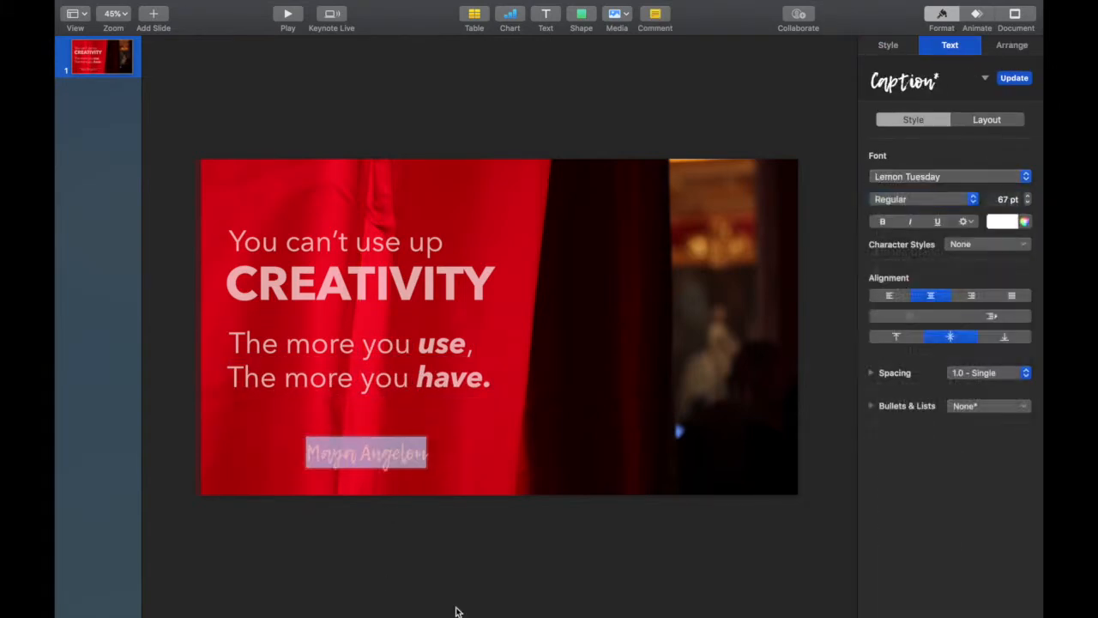
left_click_drag(366, 453, 425, 426)
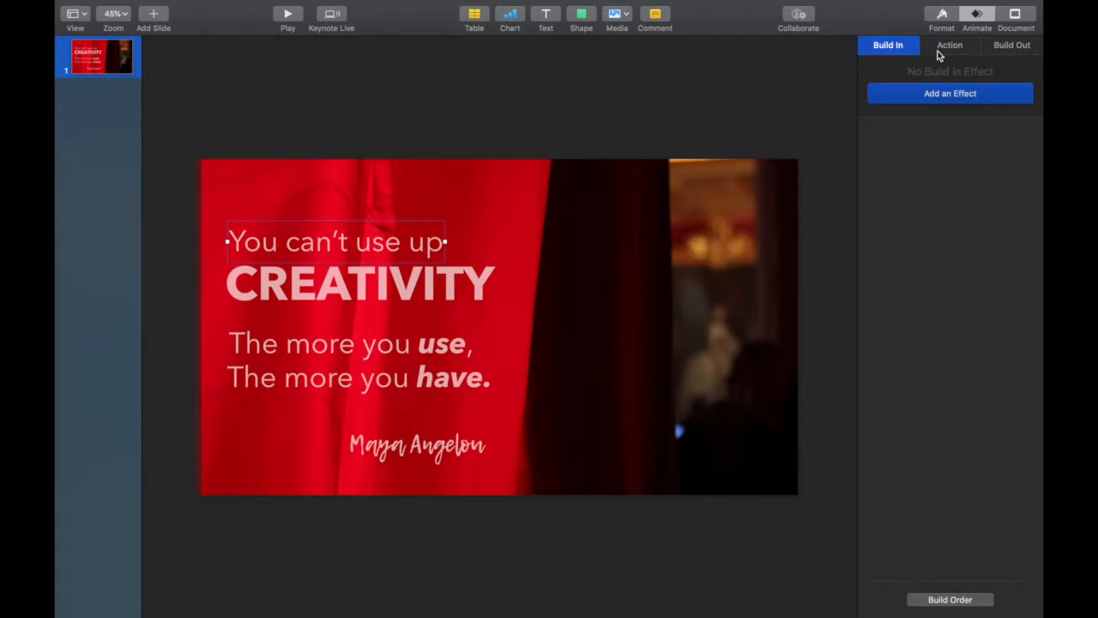
mouse_move(1040, 74)
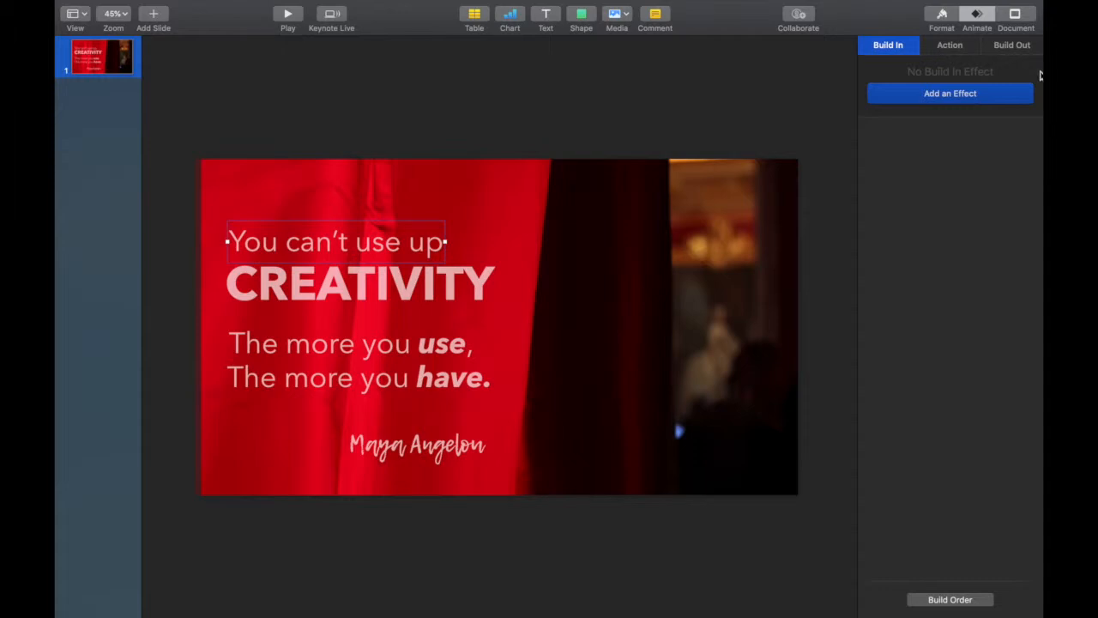
mouse_move(991, 75)
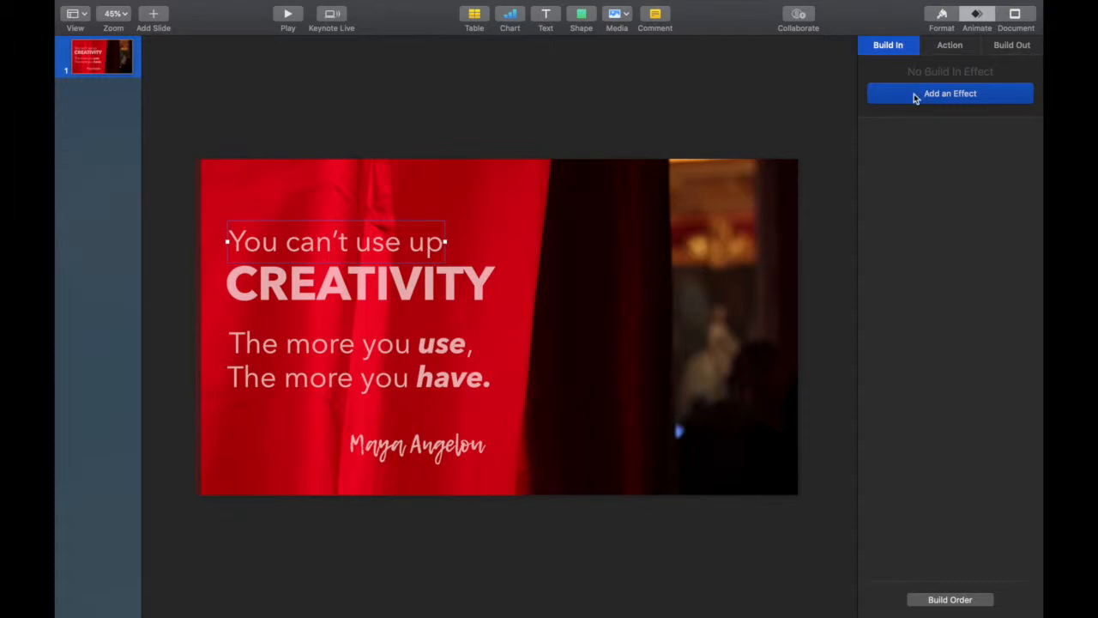
Step: Give "You can't use up" a Typewriter build-in lasting 2.00 seconds
left_click(950, 92)
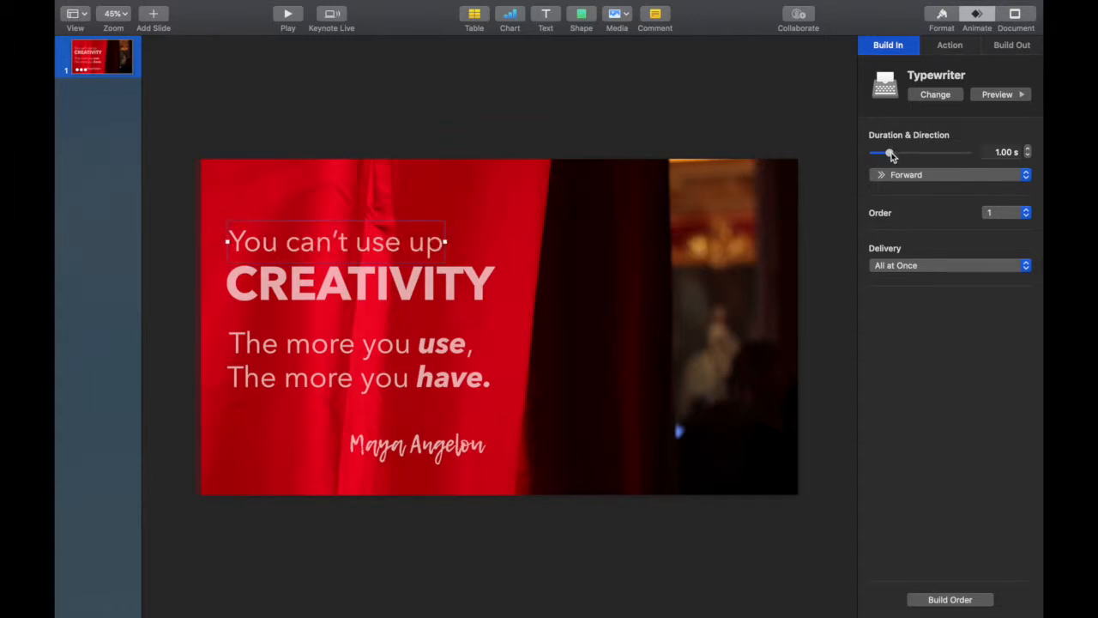
left_click_drag(890, 152, 901, 153)
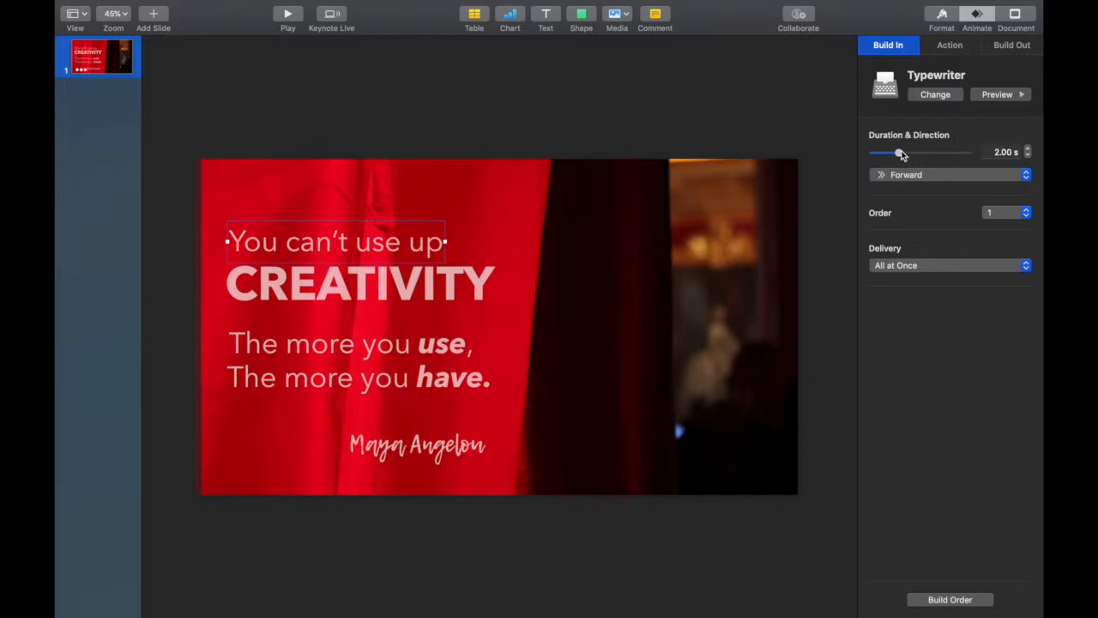
left_click(359, 283)
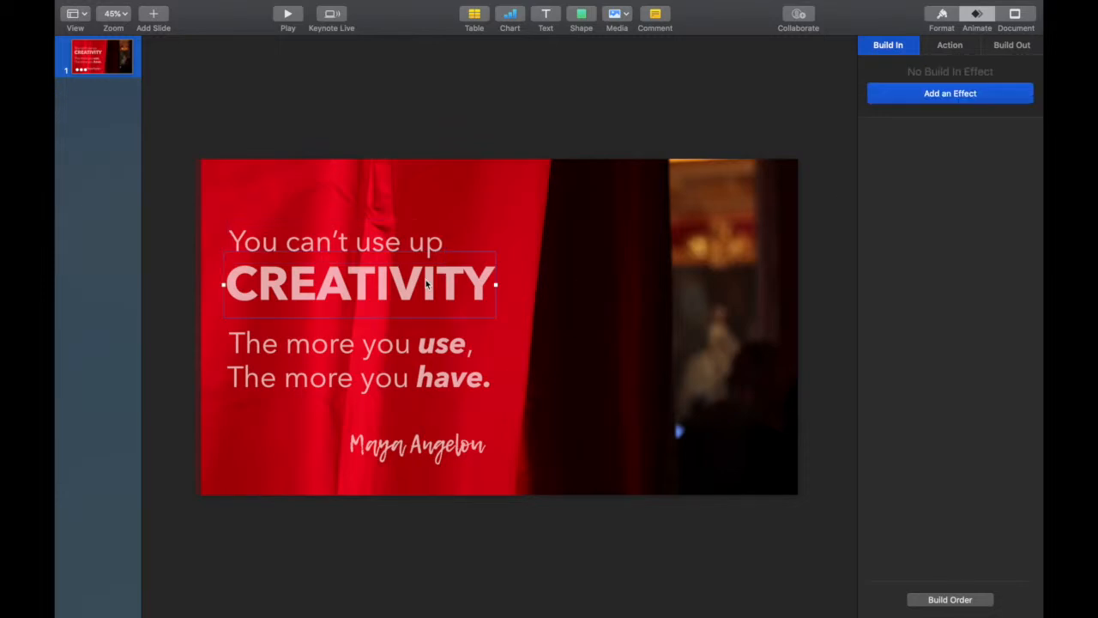
mouse_move(896, 109)
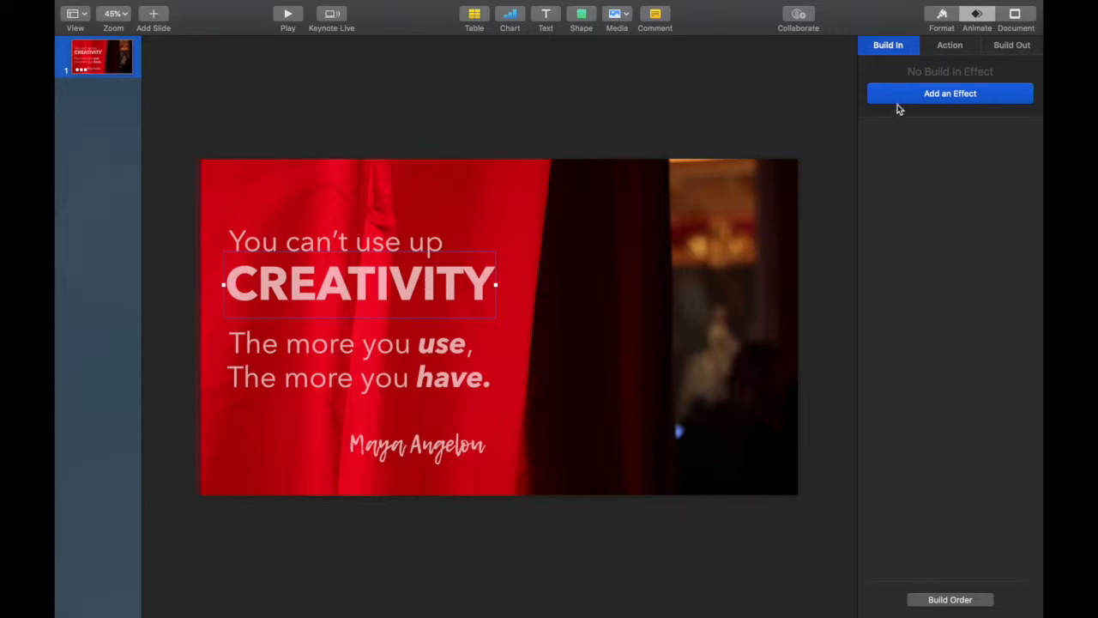
Step: Apply a 2-second Trace build-in to the word CREATIVITY
left_click(949, 93)
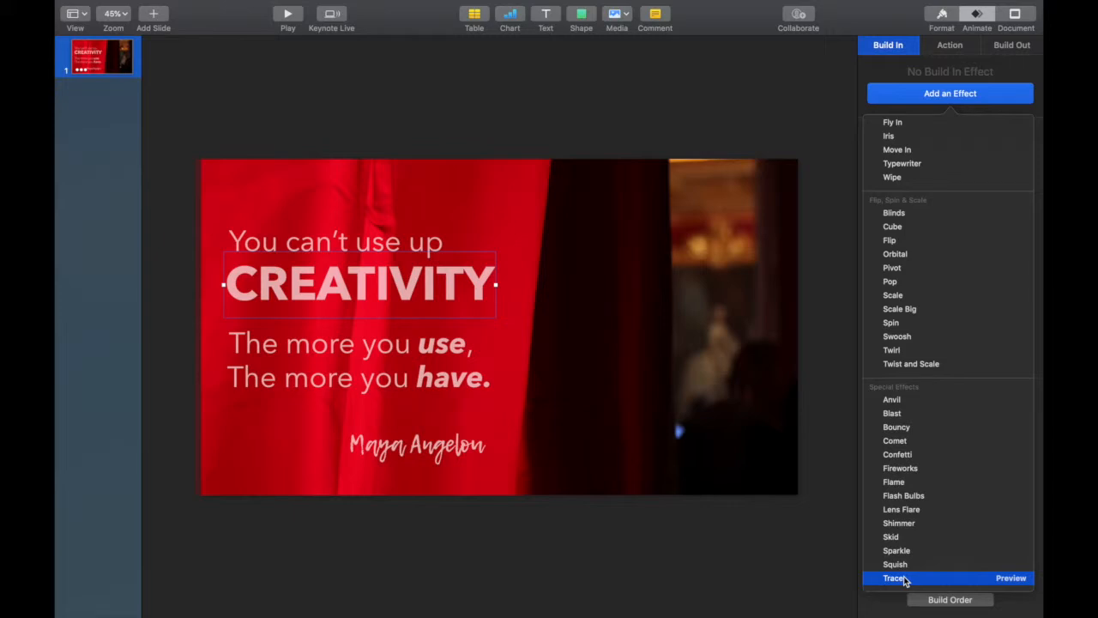
left_click(891, 578)
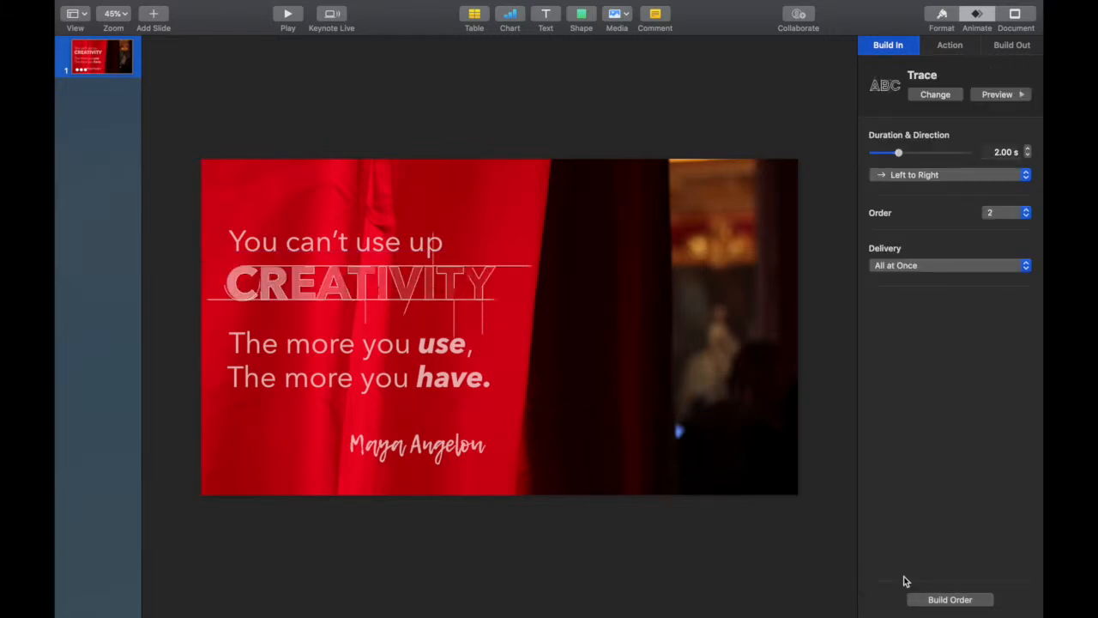
left_click(361, 283)
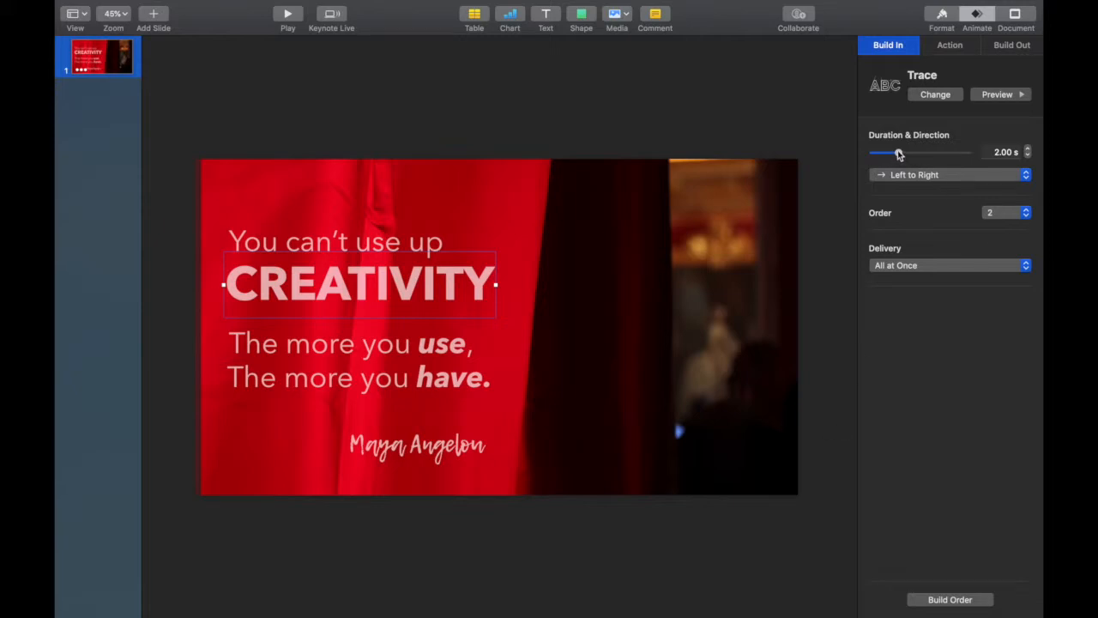
left_click(350, 345)
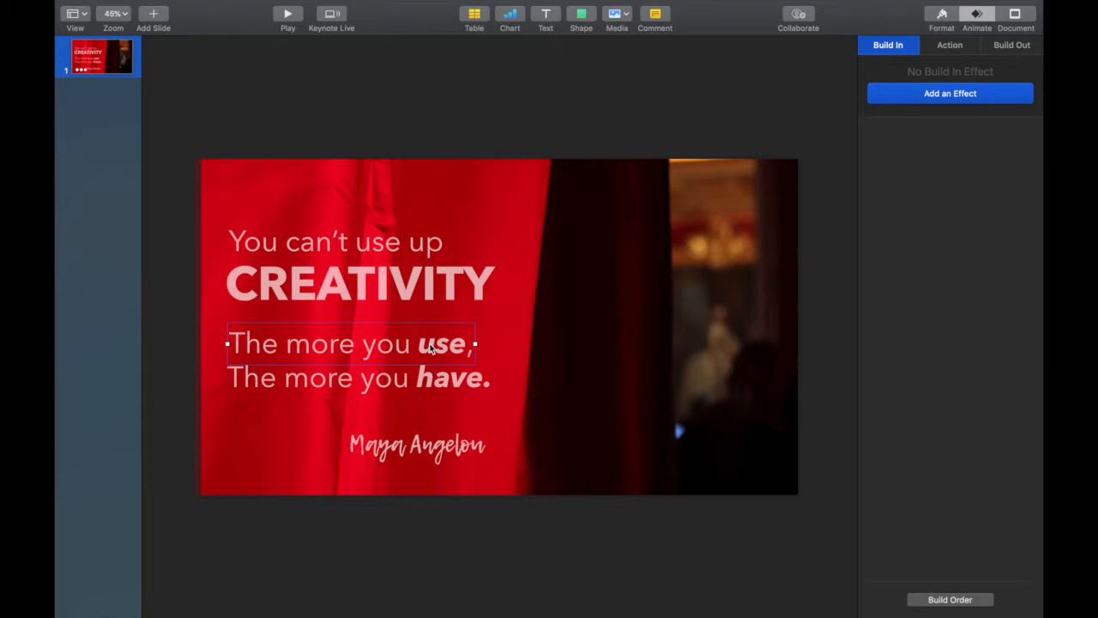
mouse_move(886, 118)
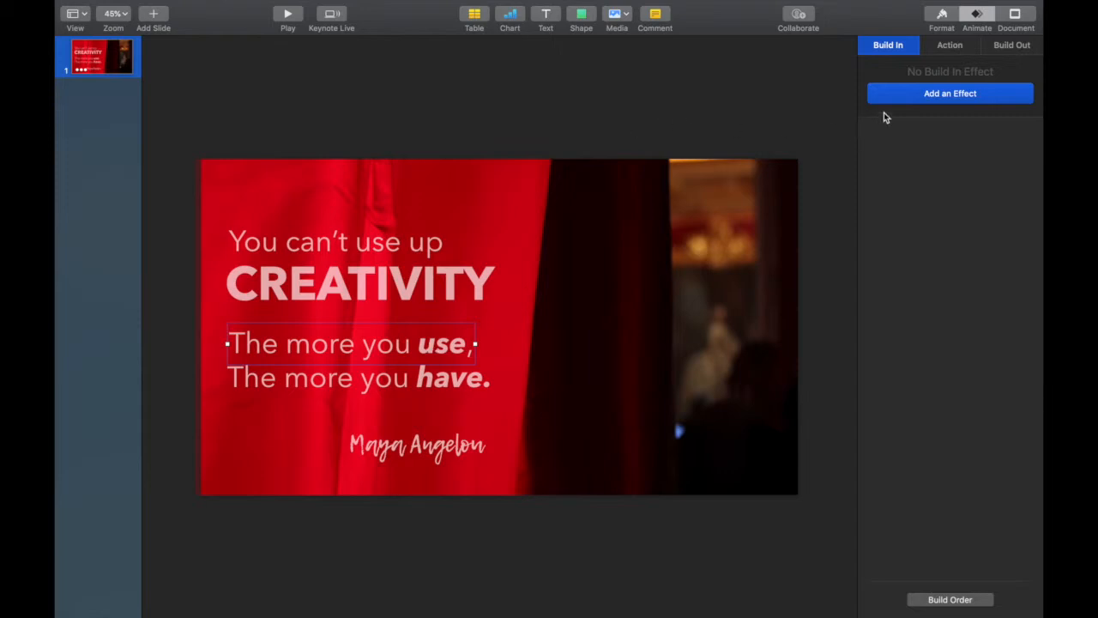
mouse_move(896, 93)
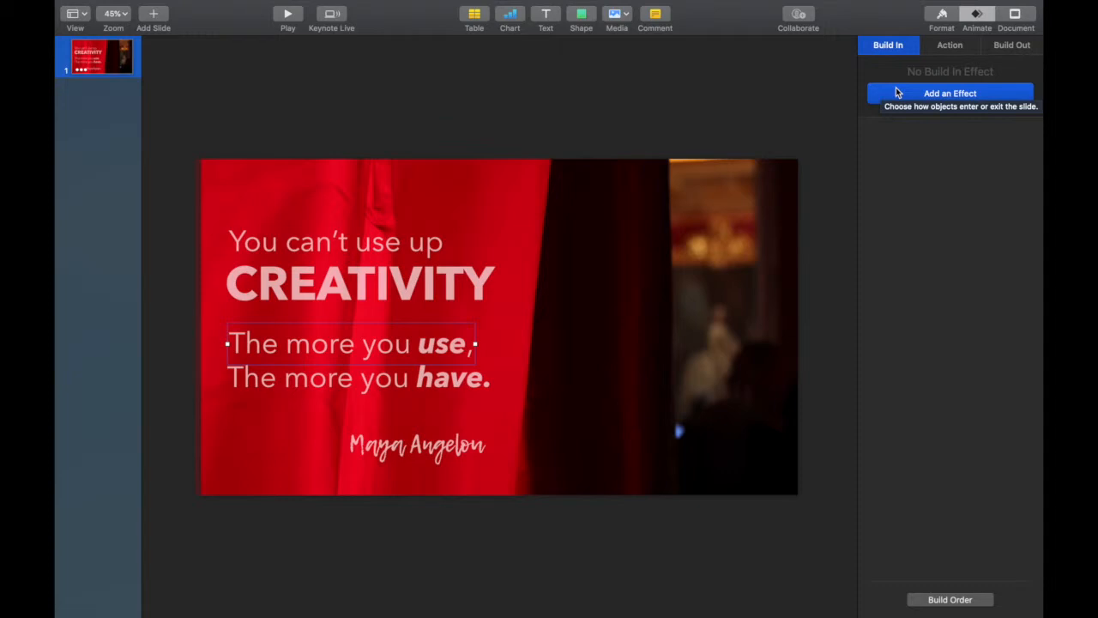
Step: Give "The more you use," a bouncing top-to-bottom Cube build-in and adjust its duration
left_click(950, 92)
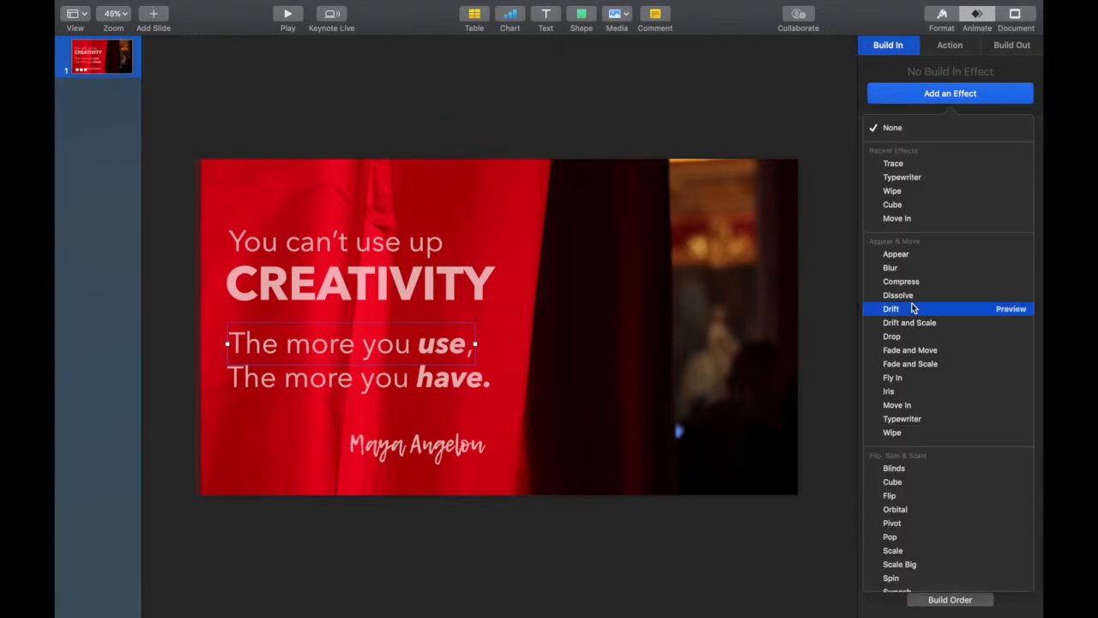
mouse_move(907, 316)
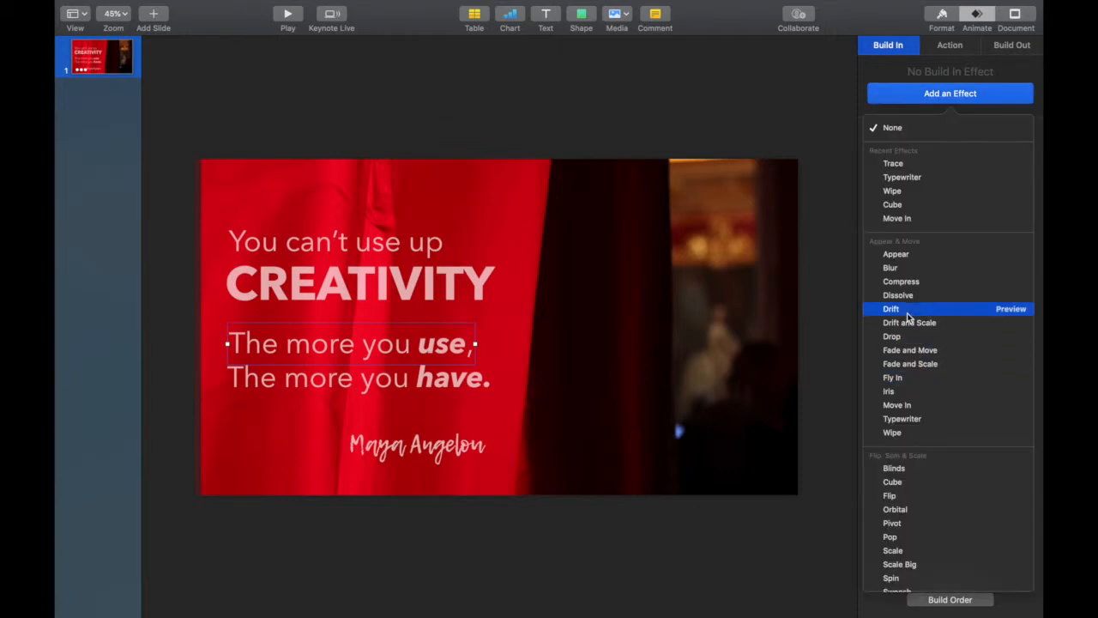
scroll("down", 3)
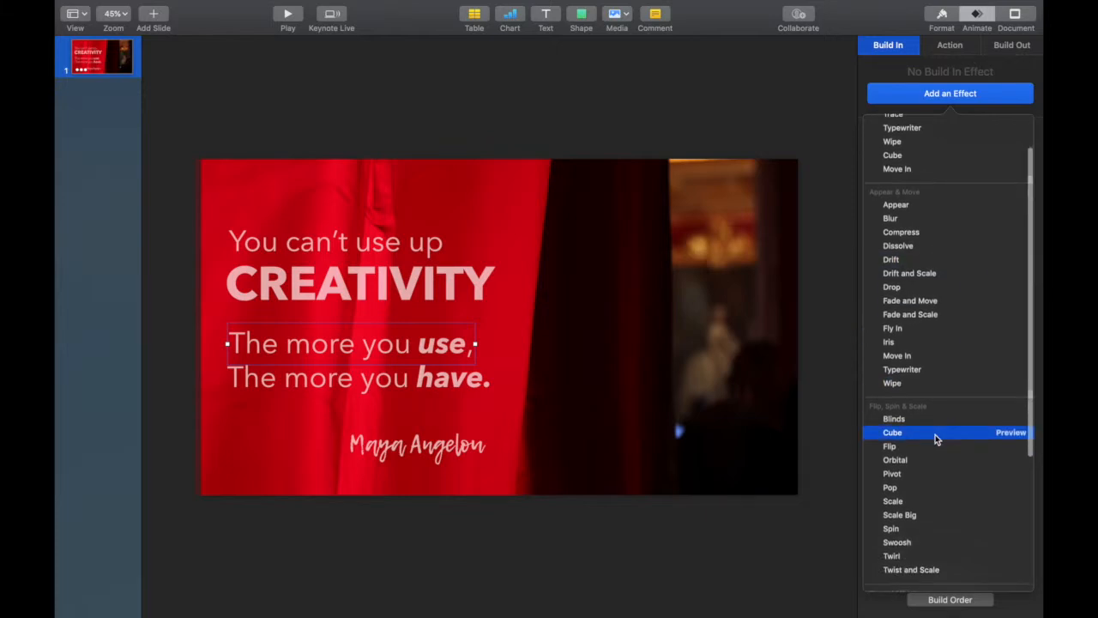
left_click(893, 433)
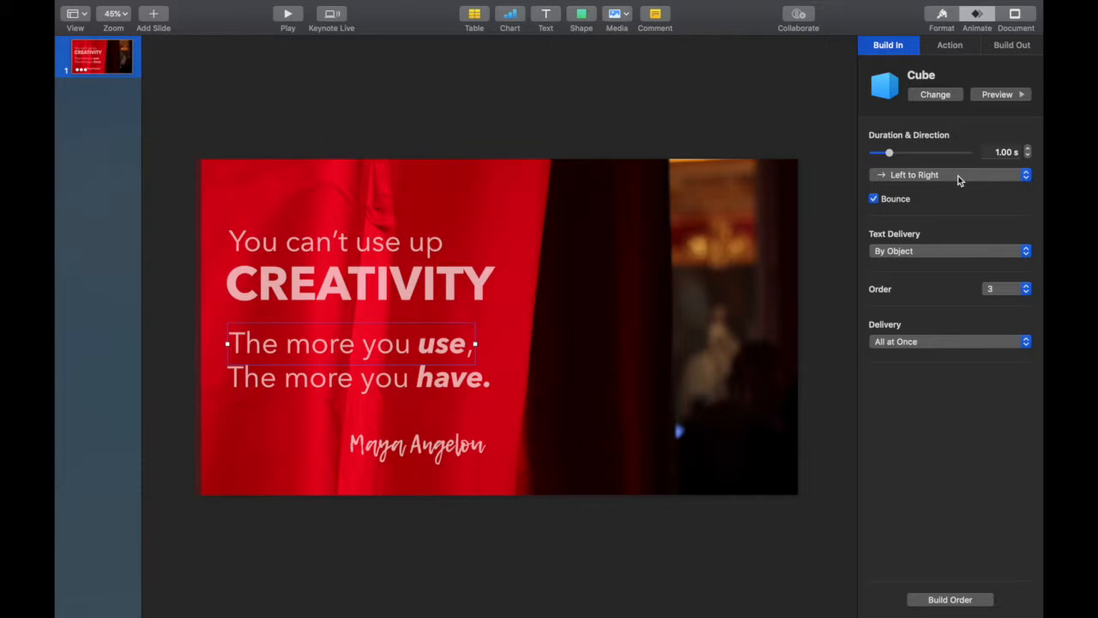
left_click(949, 174)
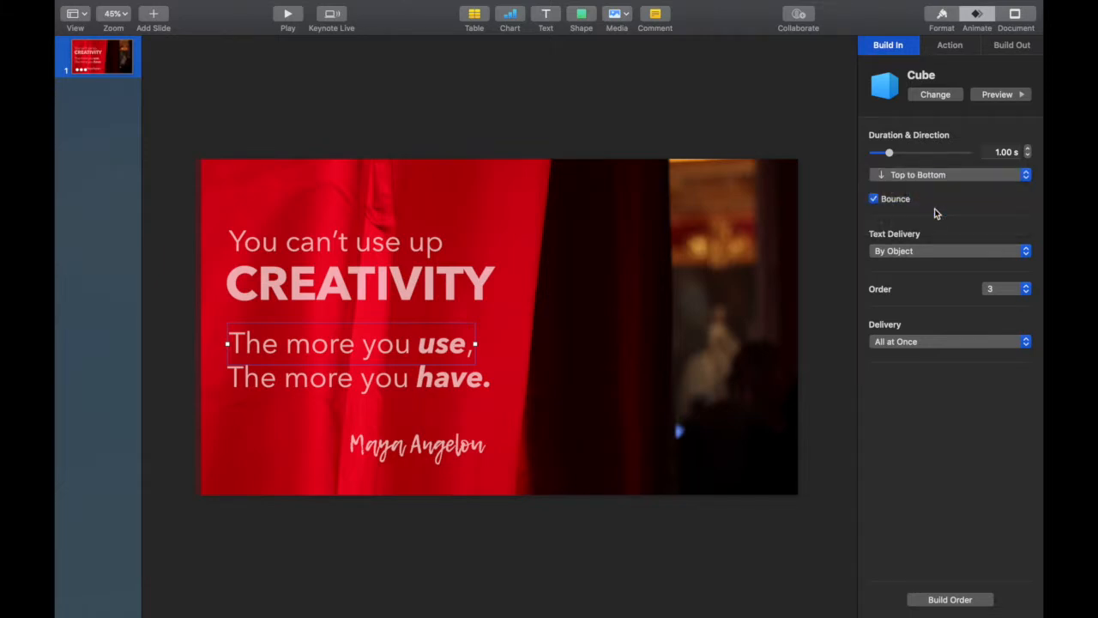
mouse_move(888, 153)
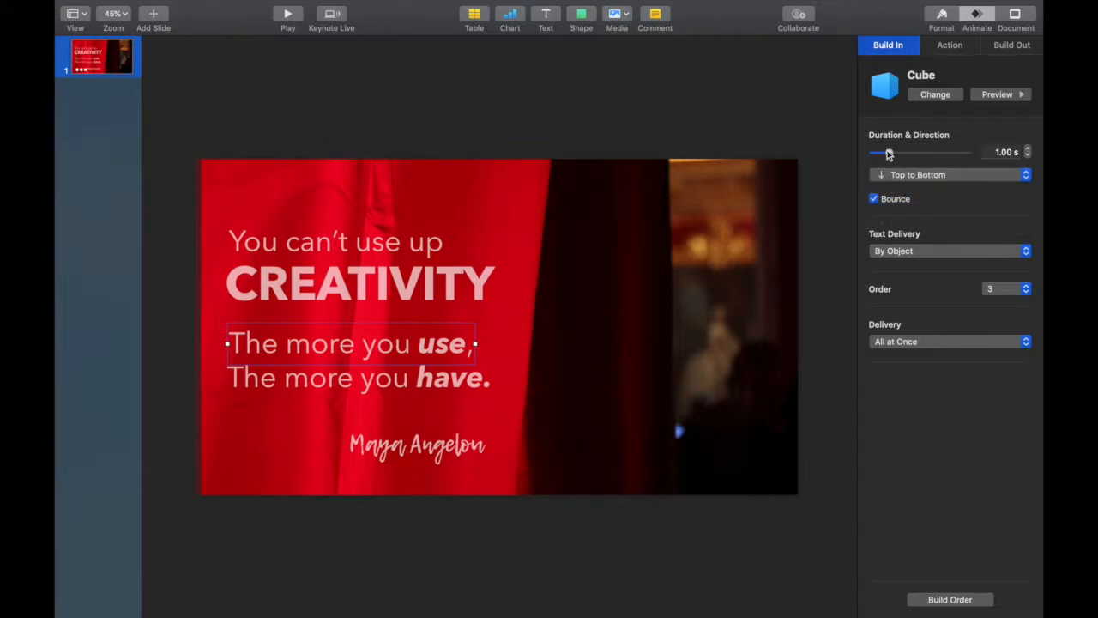
left_click_drag(878, 151, 895, 152)
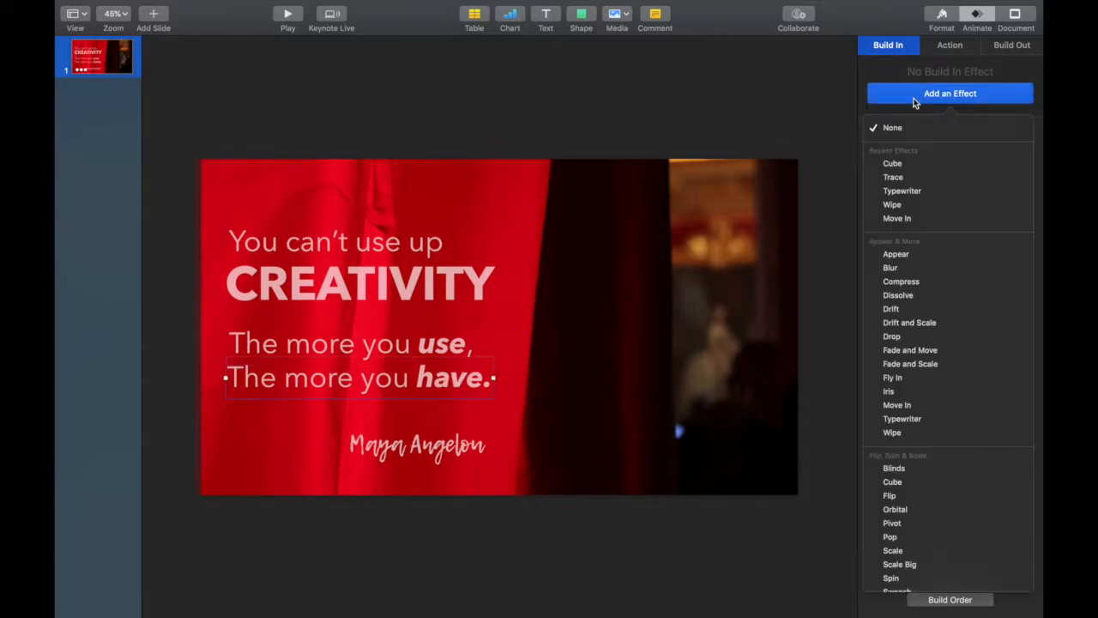
mouse_move(895, 163)
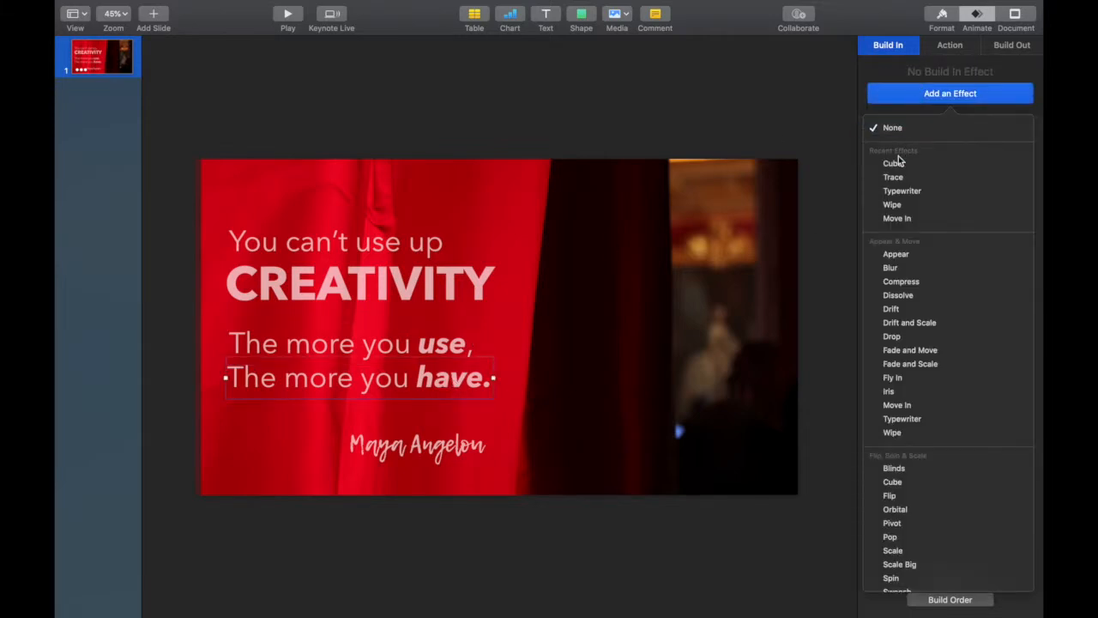
Step: Set the Cube build direction of "The more you have." to Bottom to Top
left_click(893, 162)
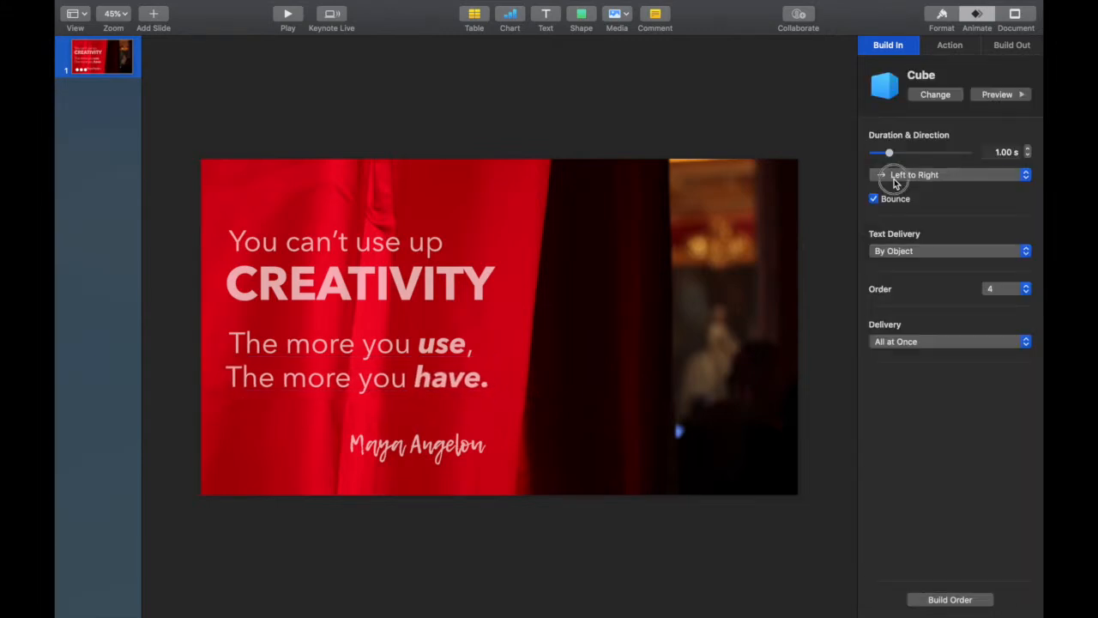
left_click(949, 174)
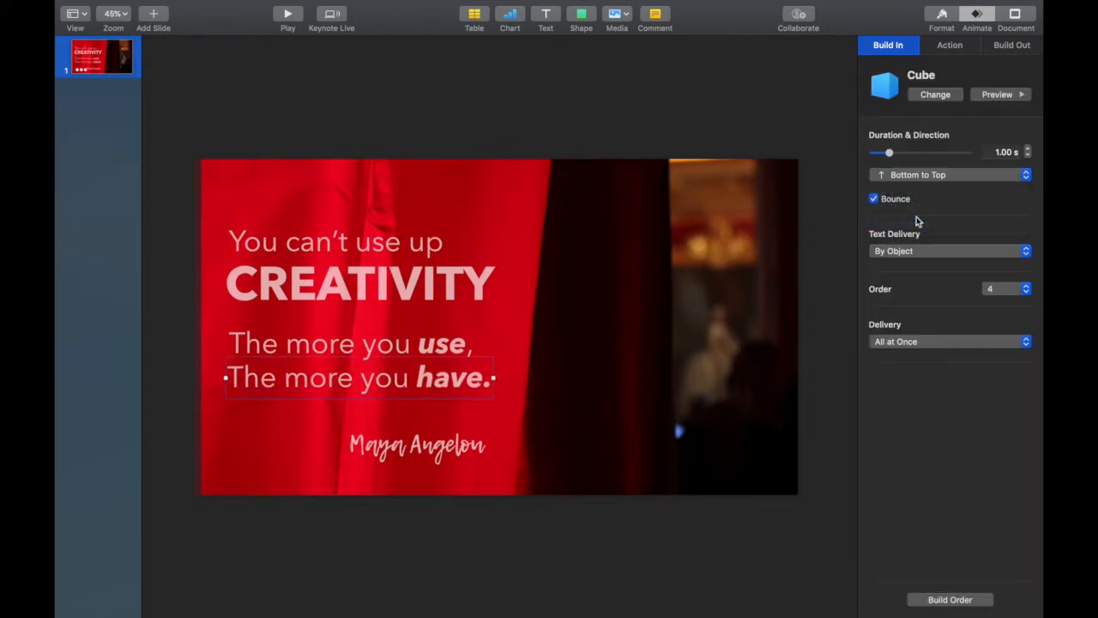
mouse_move(549, 495)
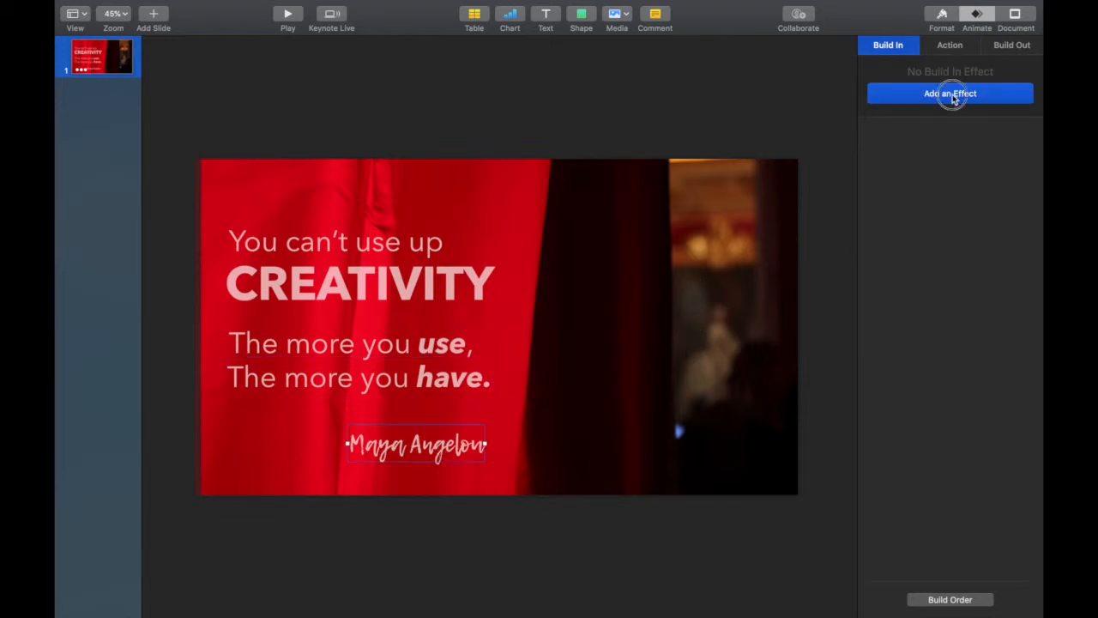
Step: Add a Wipe build-in from the left to the Maya Angelou signature and lengthen it
left_click(949, 93)
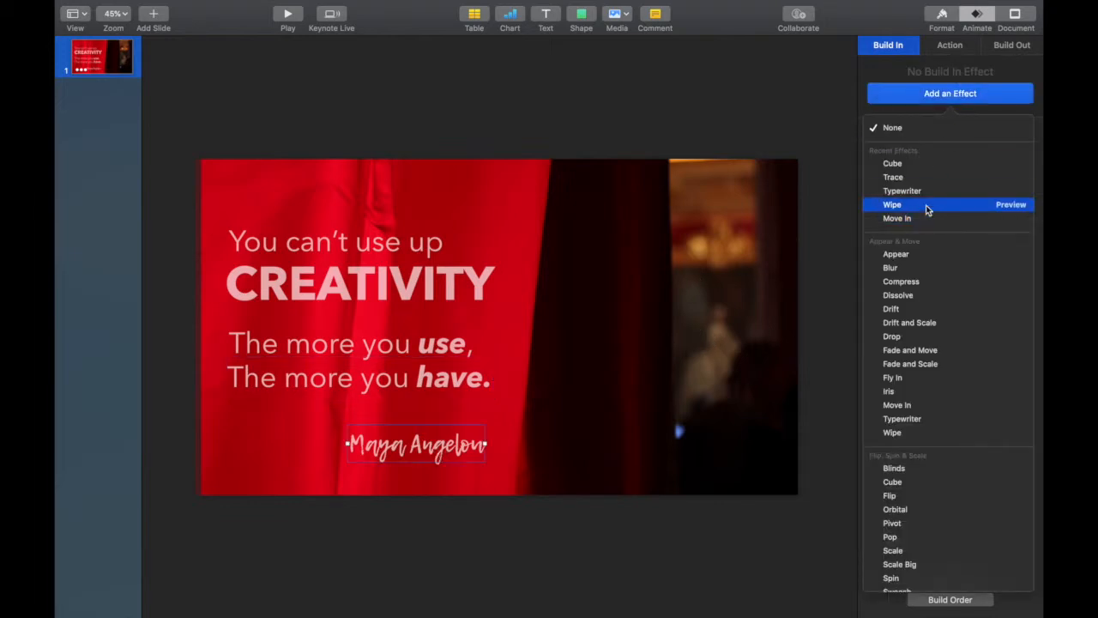
left_click(892, 204)
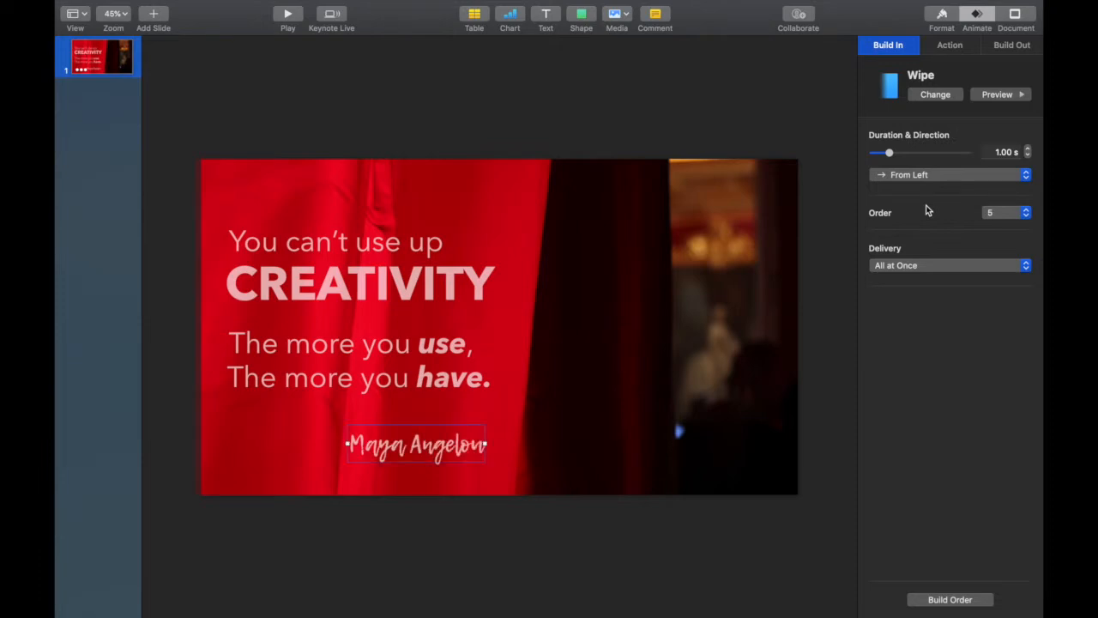
left_click_drag(888, 152, 904, 151)
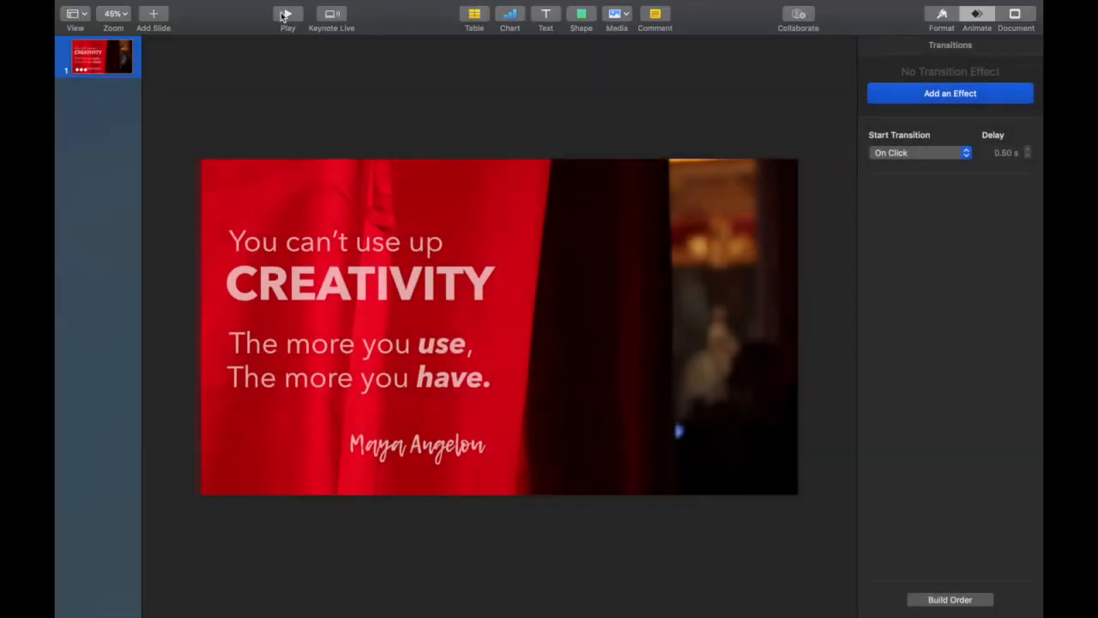
Step: Select the opening quote line and show the Build Order list of all five animations
left_click(332, 241)
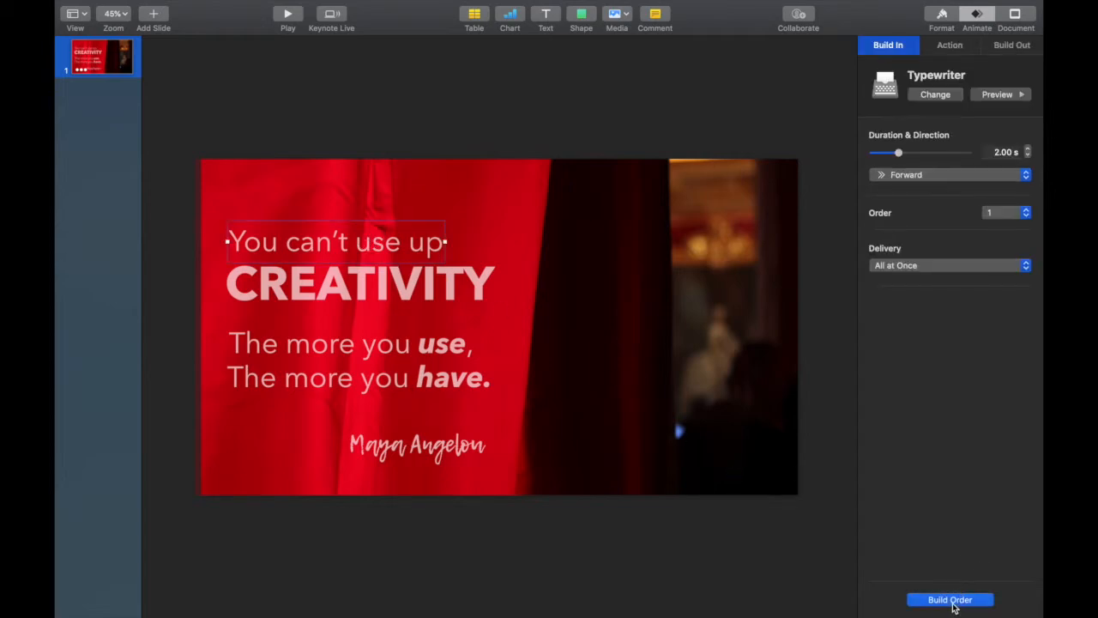
left_click(950, 599)
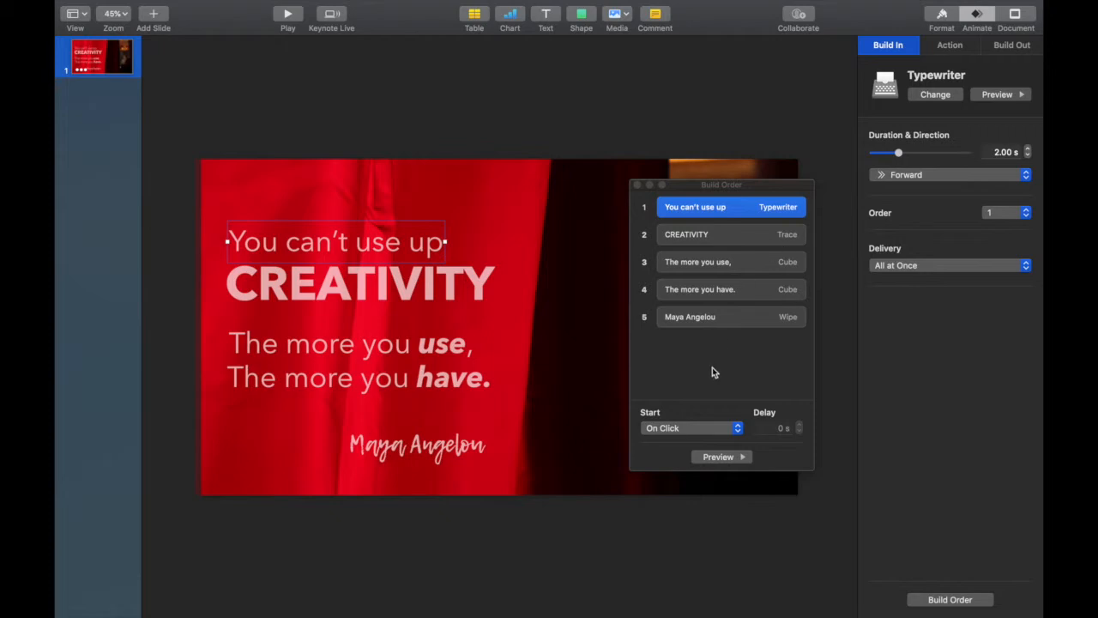
mouse_move(682, 436)
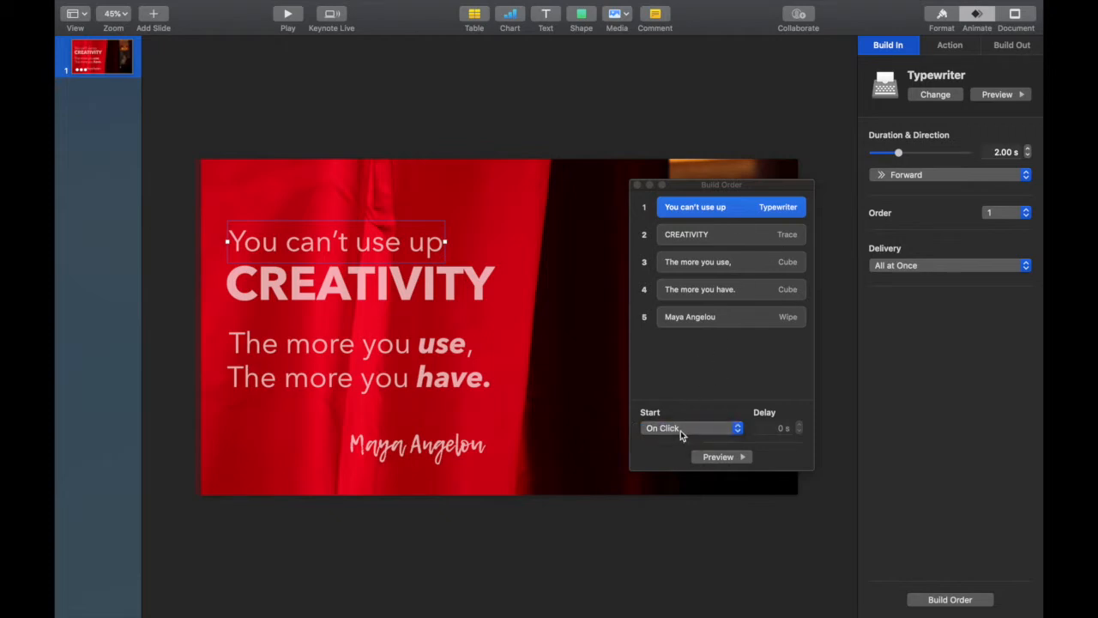
Step: Start build 1 After Transition and builds 2–5 After Build, with a 0.50 s delay on build 3
left_click(691, 428)
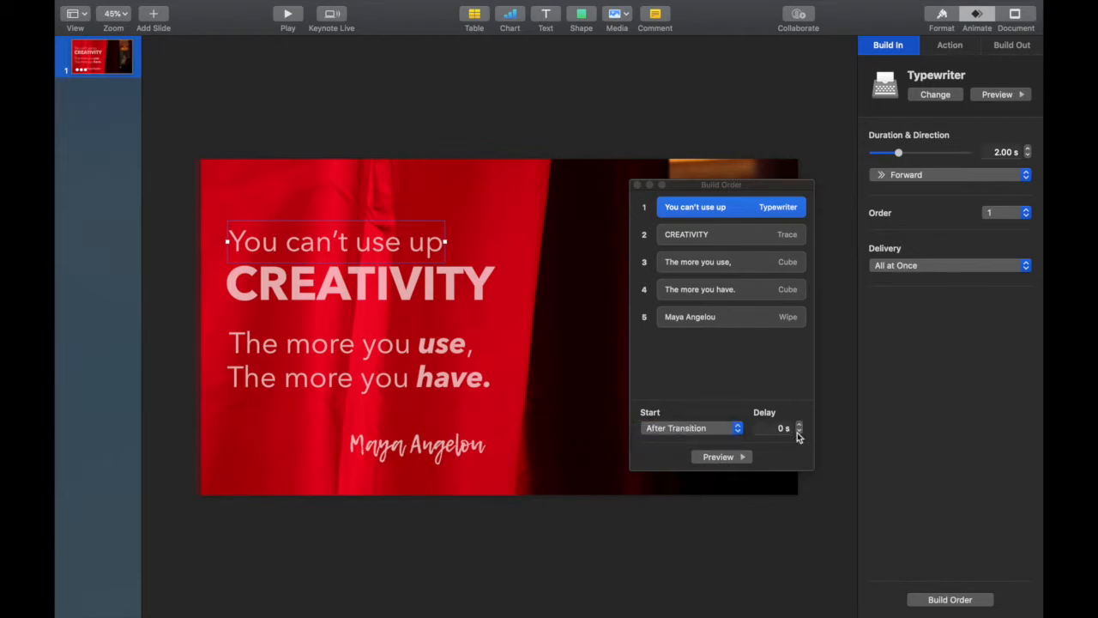
left_click(720, 234)
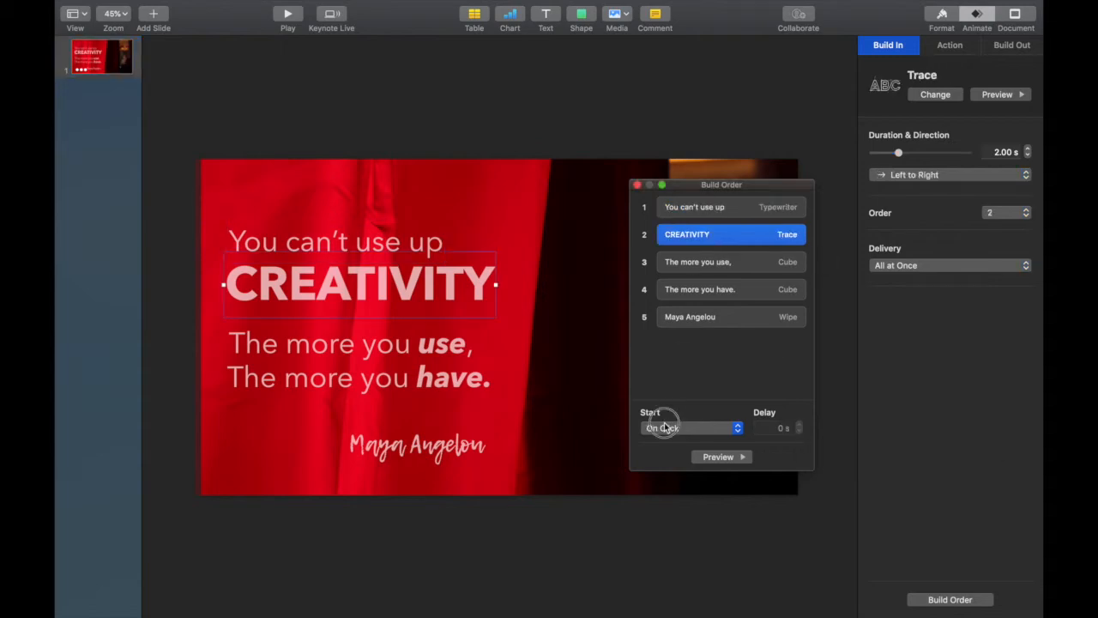
left_click(698, 254)
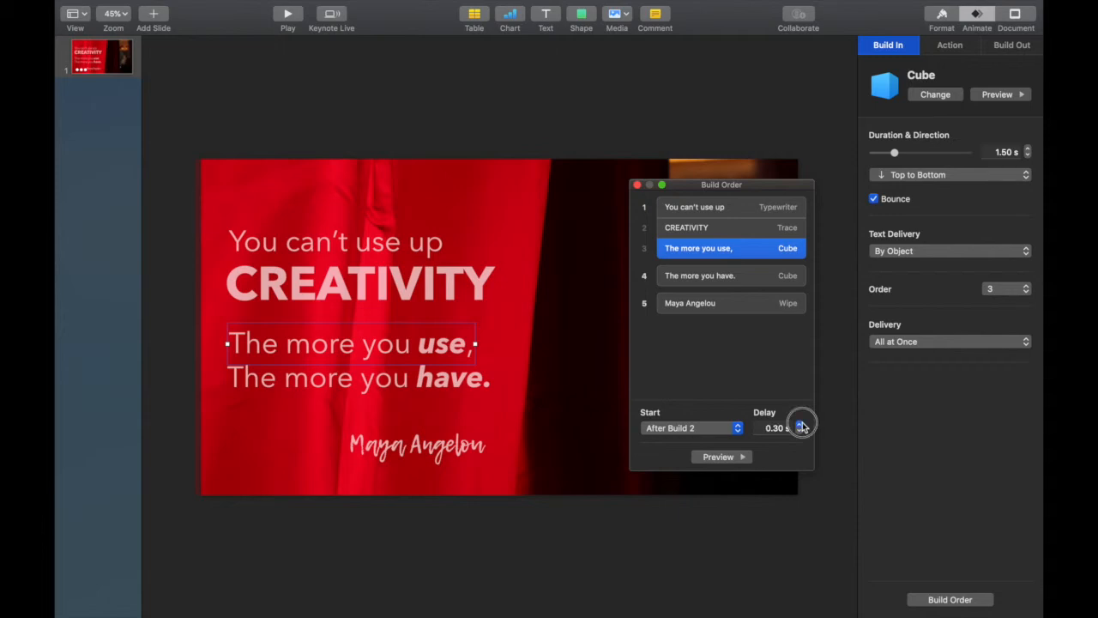
left_click(801, 422)
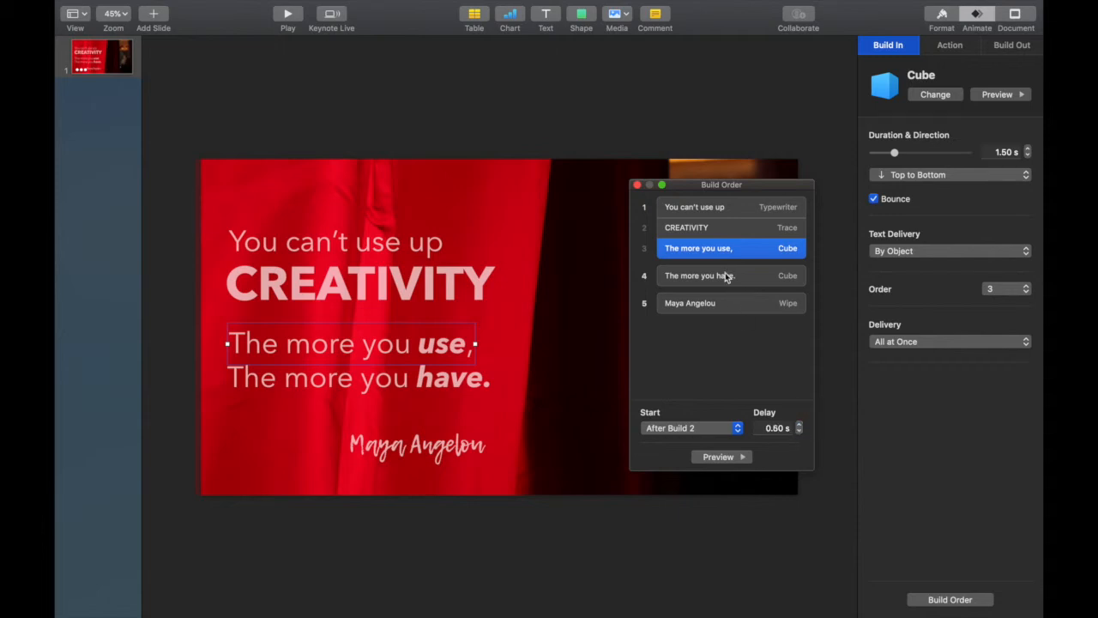
left_click(717, 268)
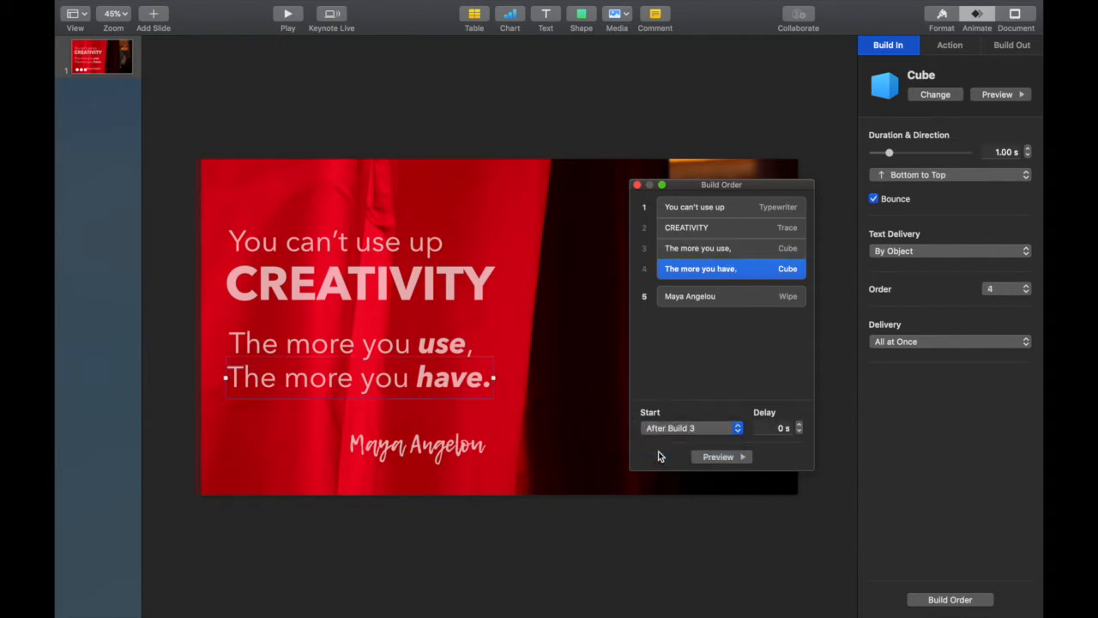
left_click(690, 428)
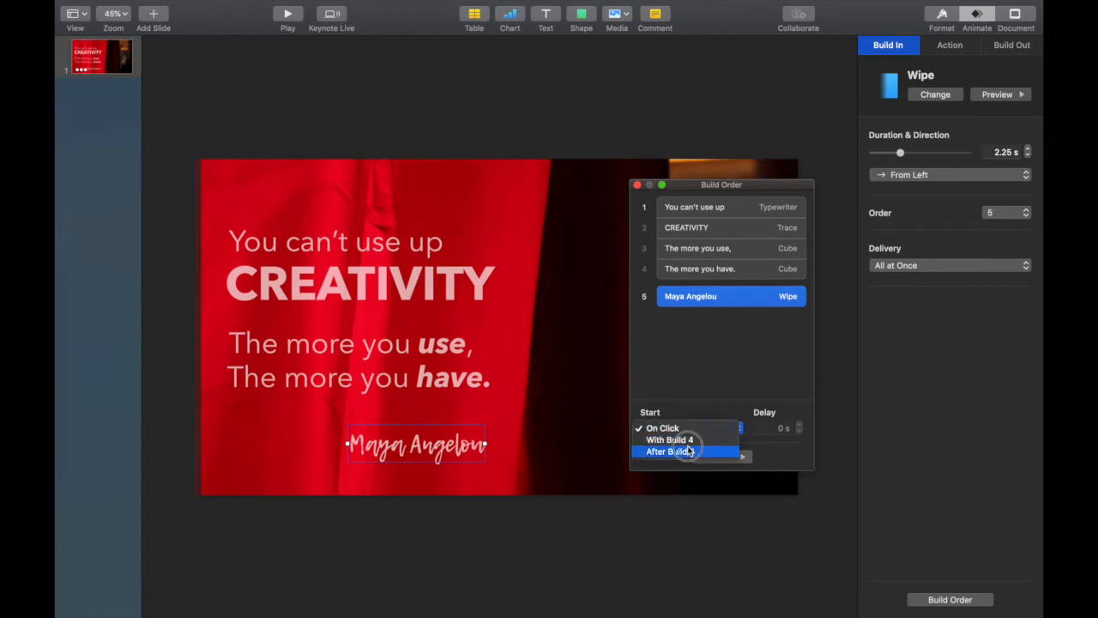
left_click(677, 451)
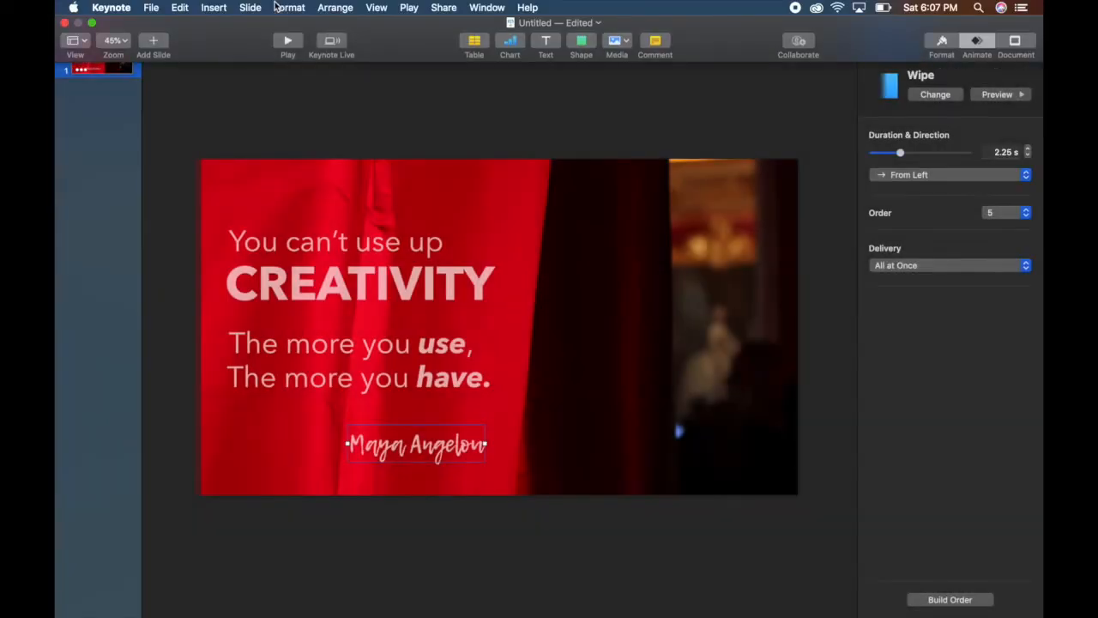
mouse_move(392, 70)
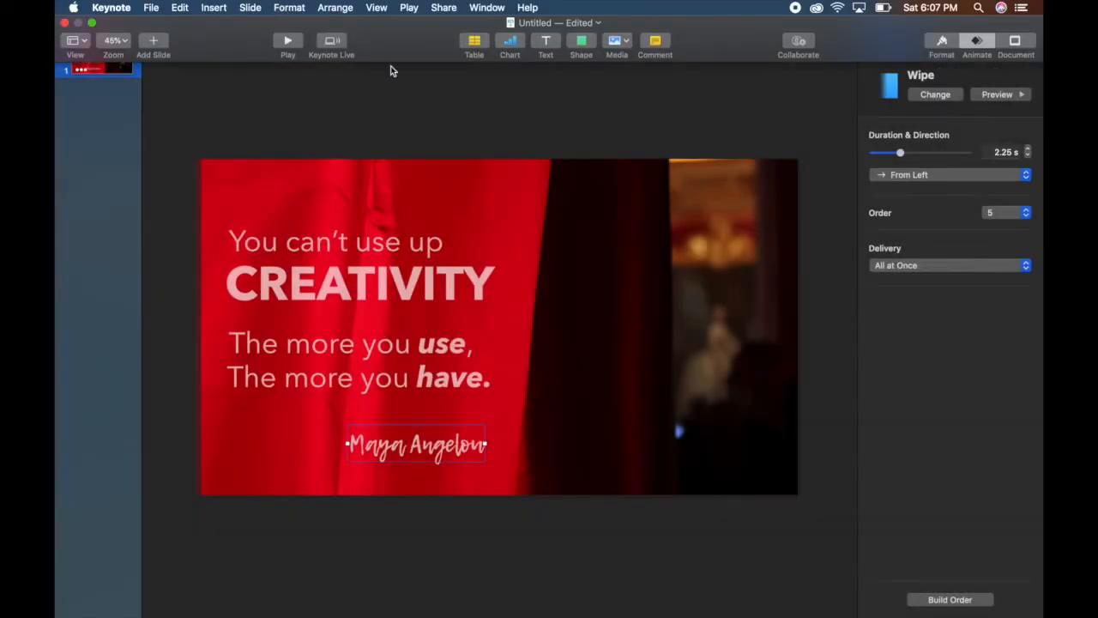
Step: Export a self-playing 720p movie named 'Maya Angelou Creativity' to the Desktop
left_click(153, 8)
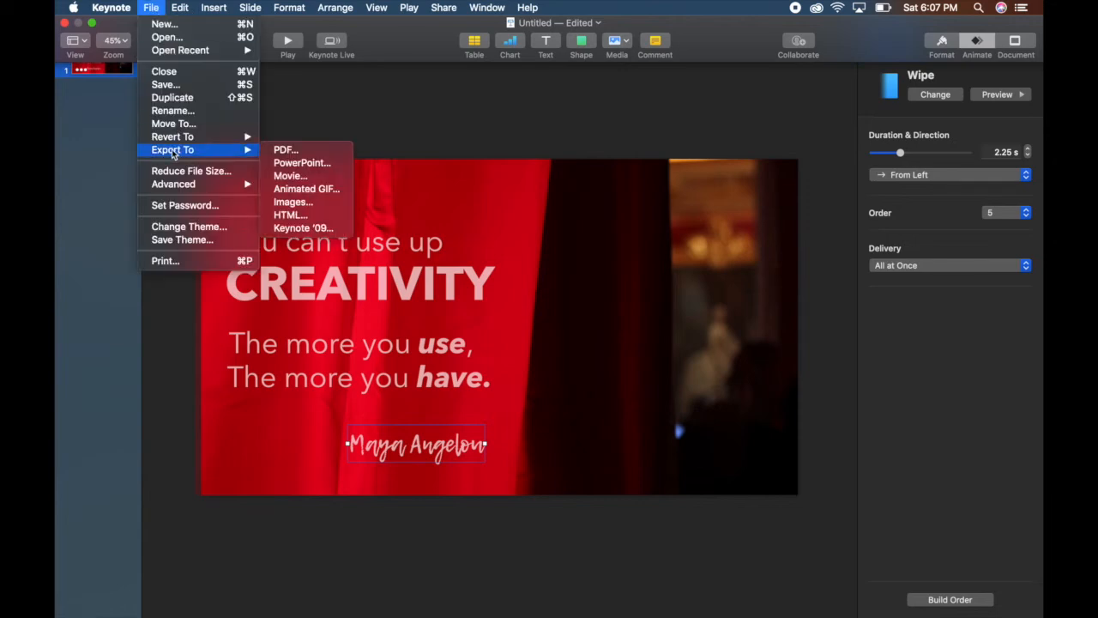
left_click(315, 186)
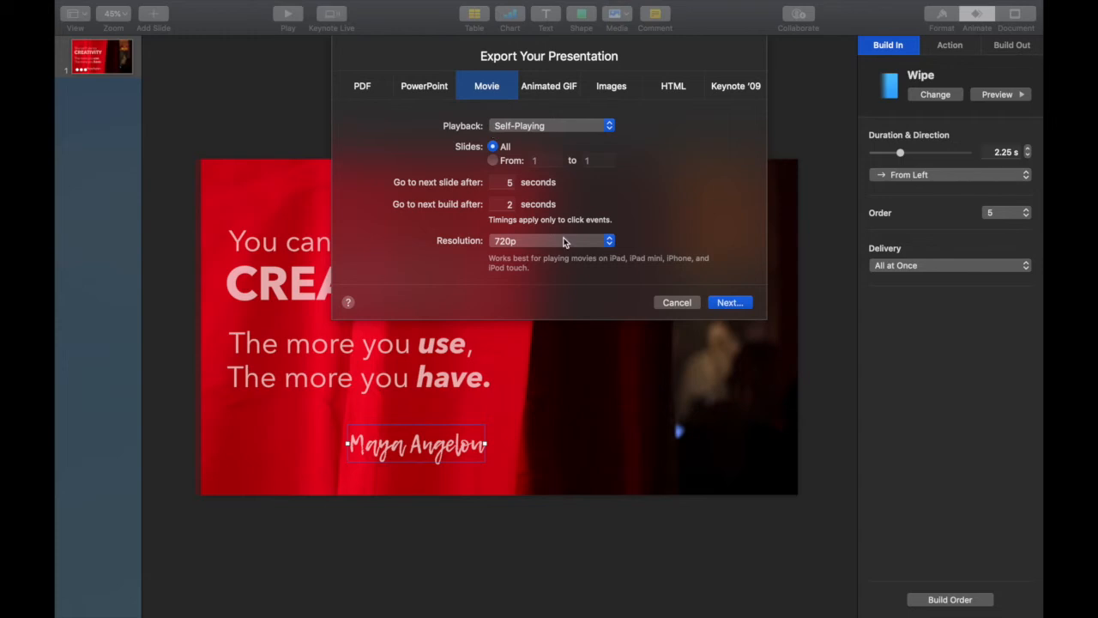
mouse_move(531, 128)
type("Maya")
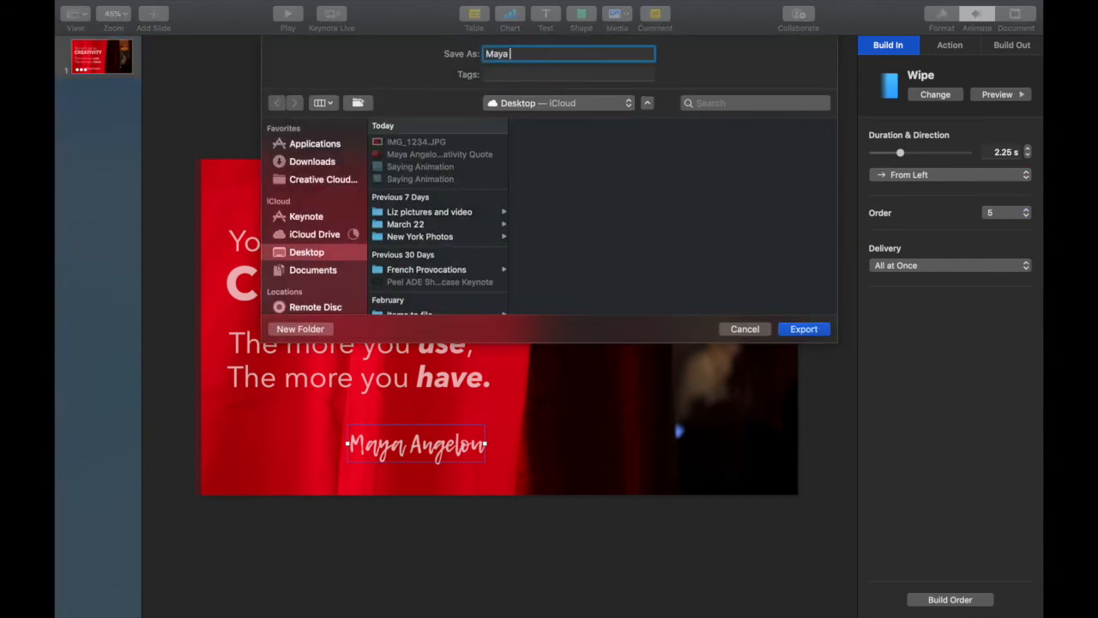
type("Angelou Creativity")
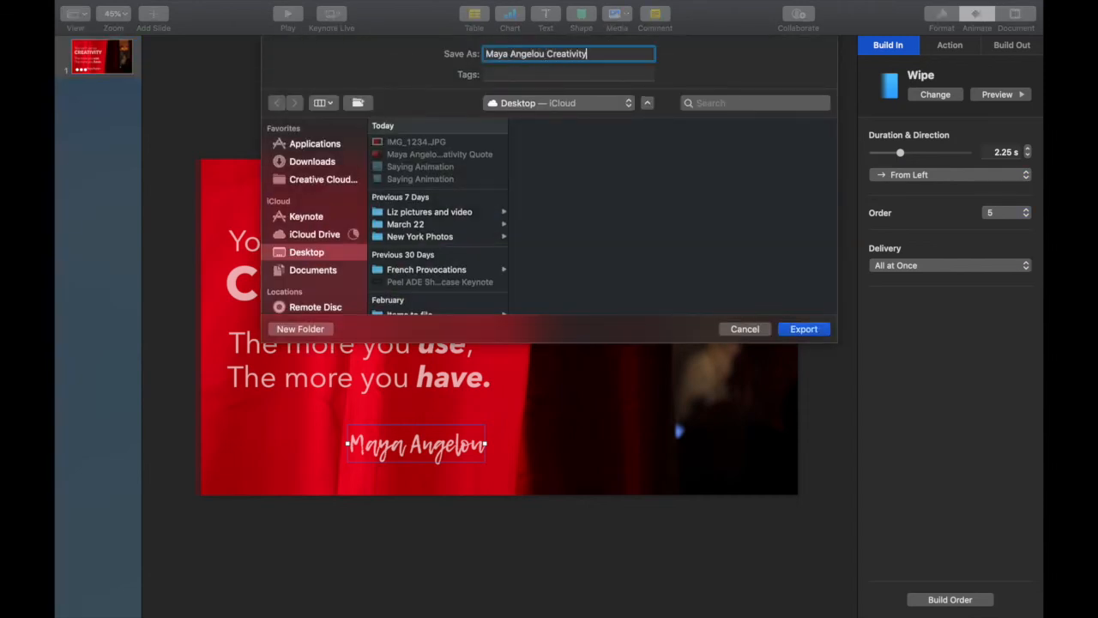
left_click(802, 328)
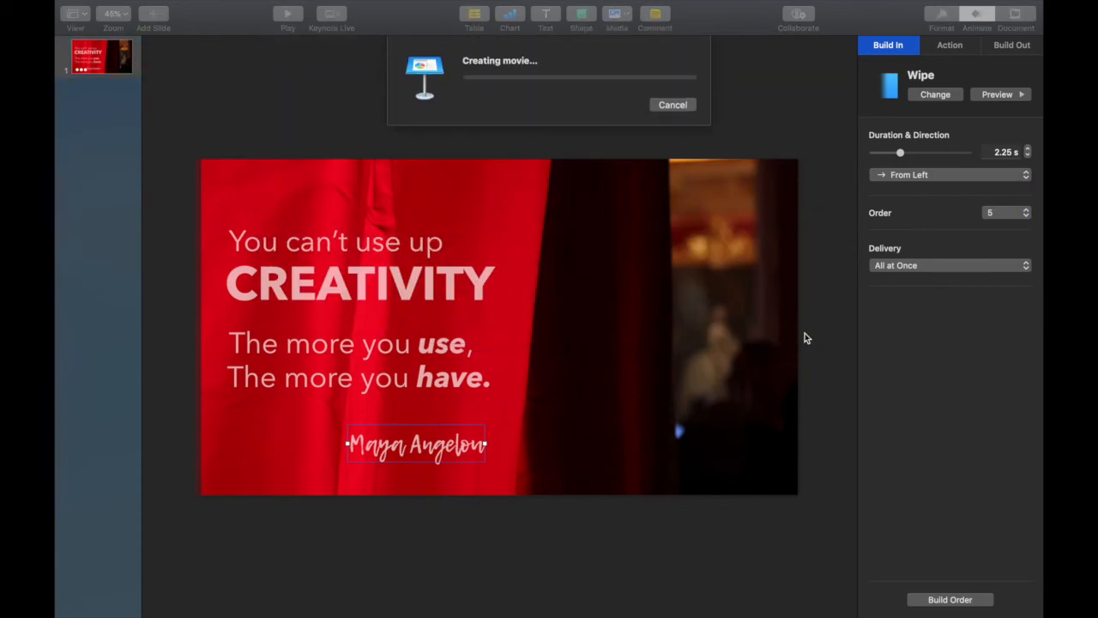